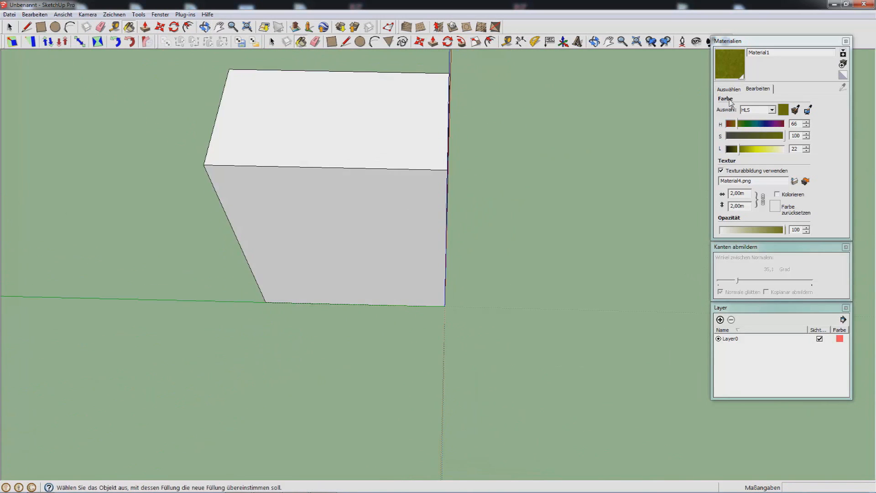
- Create a new material from the wiikc_road_cliffs.png image in the MK7 texture folder
left_click(729, 89)
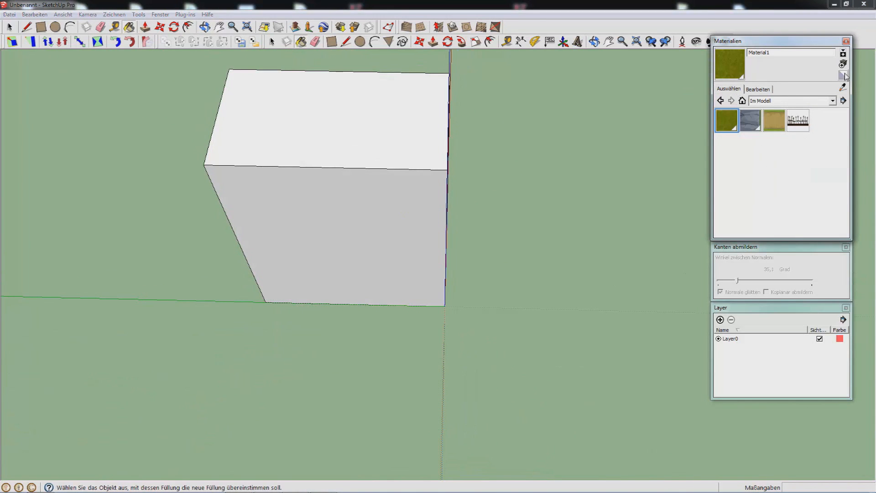
left_click(843, 64)
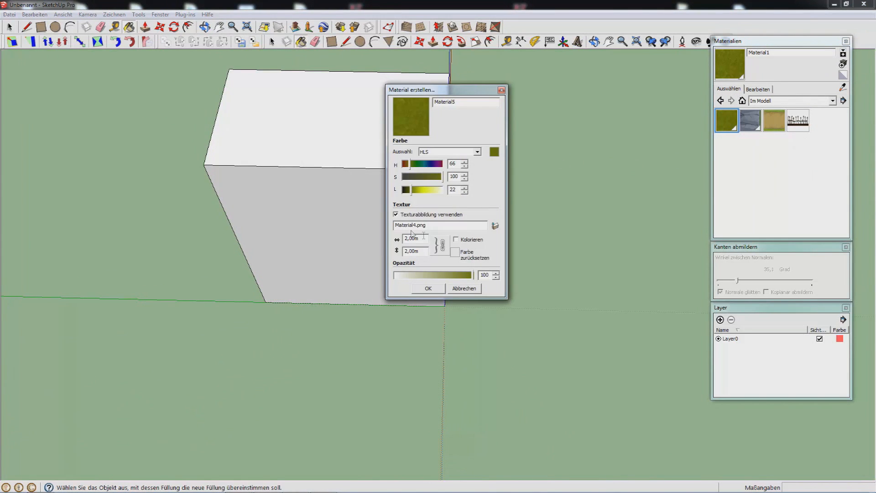
left_click(494, 225)
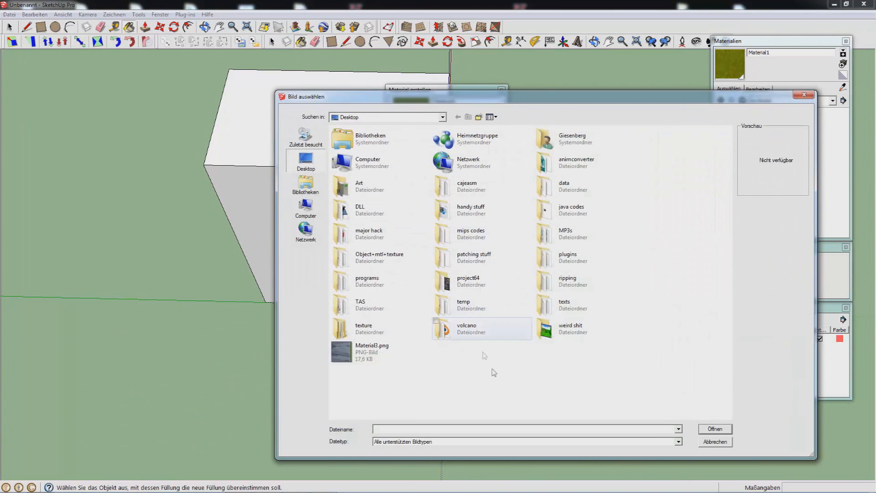
double_click(364, 328)
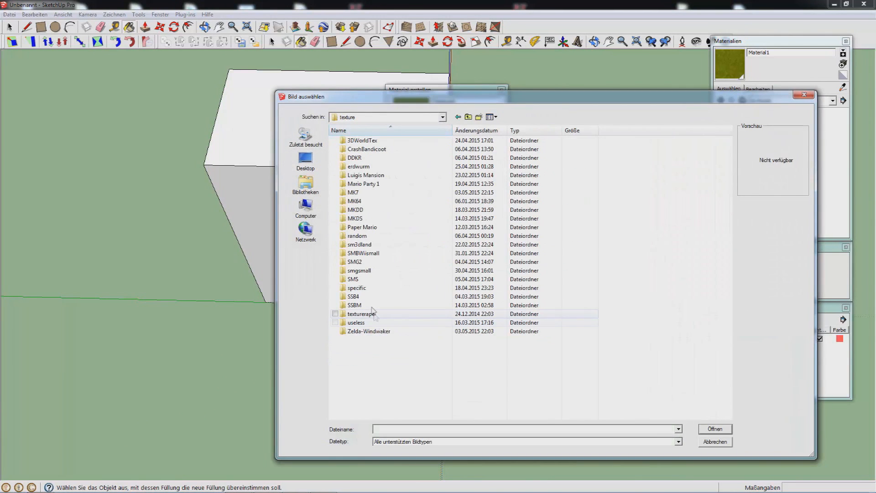
double_click(353, 193)
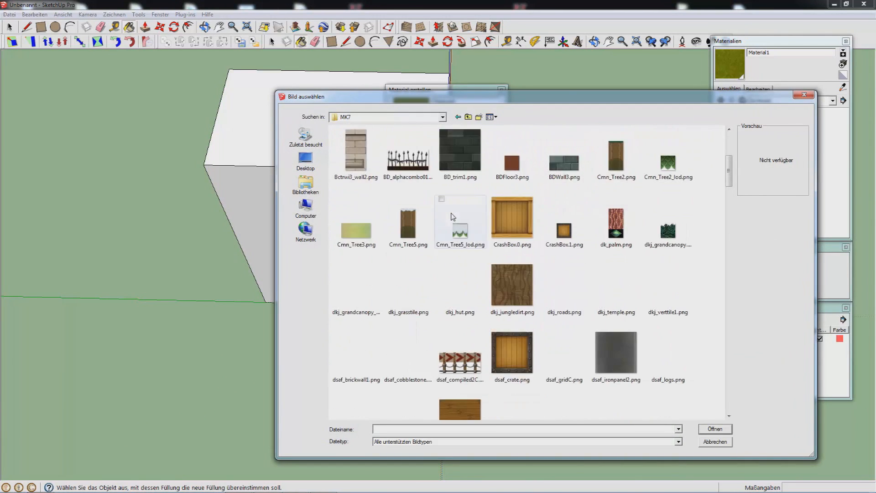
left_click(511, 198)
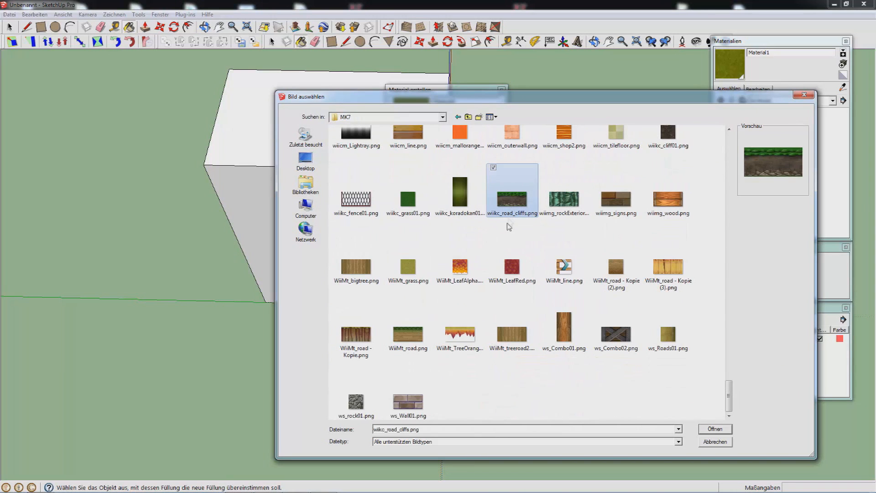
left_click(715, 442)
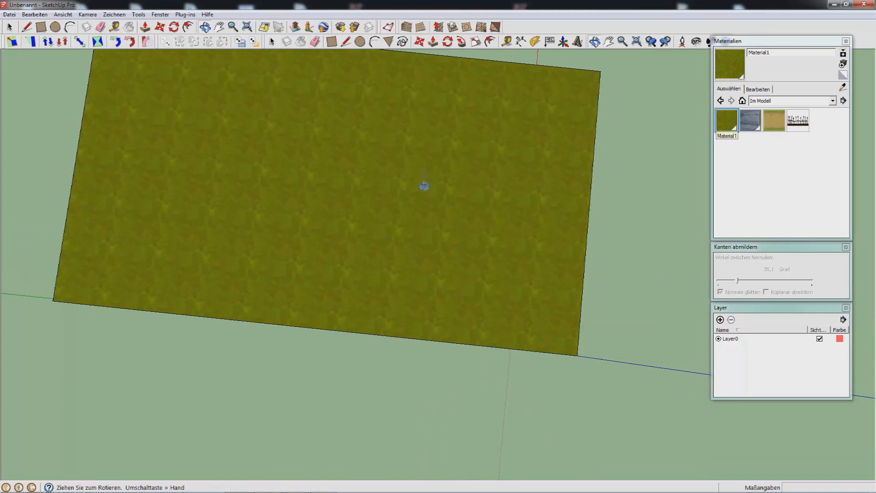
- Paint the block's front face with the grey rock cliff material, Material2
left_click(758, 89)
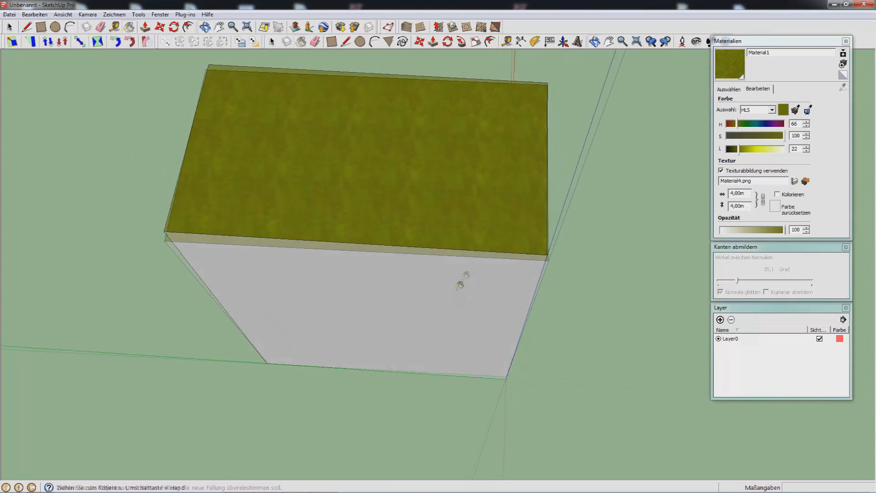
left_click(729, 89)
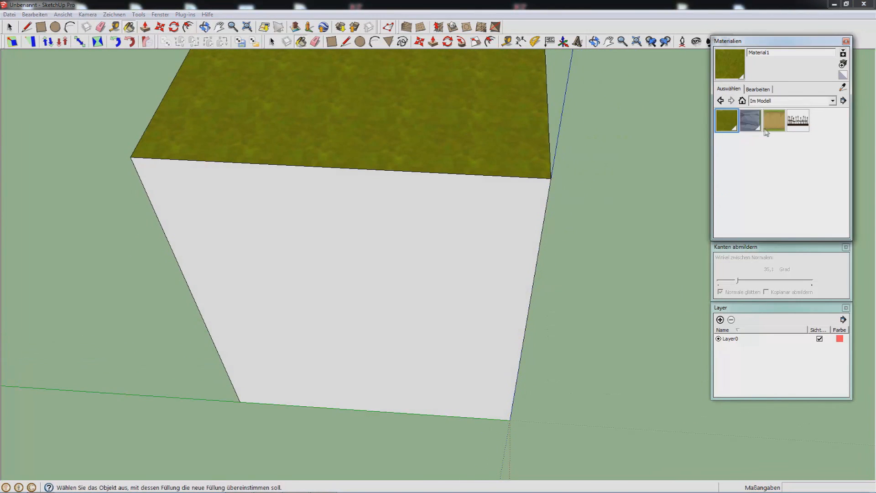
left_click(398, 234)
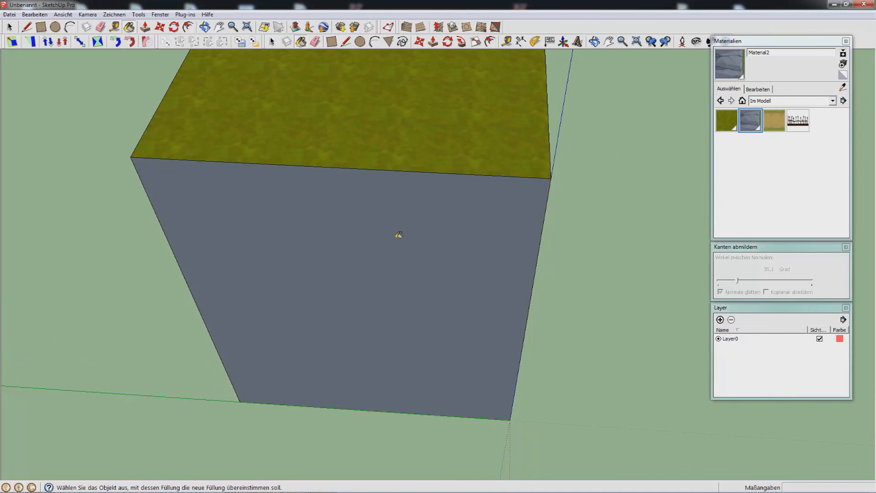
left_click(759, 89)
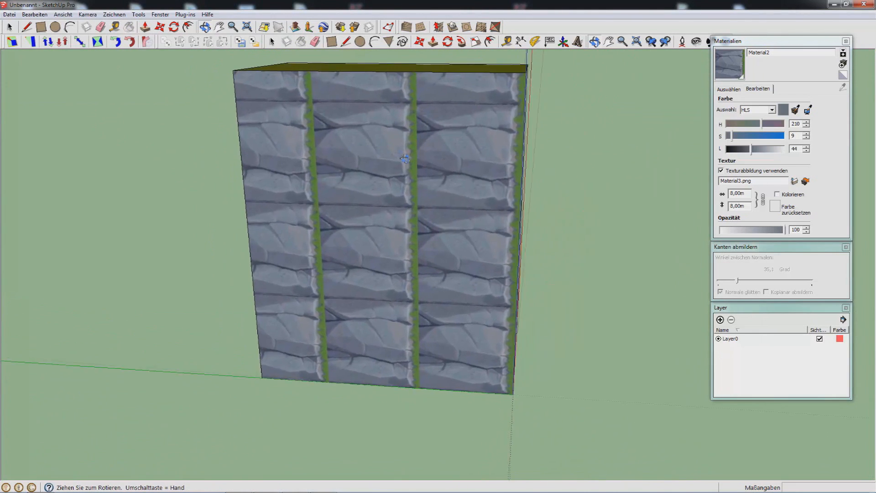
- Rotate the front face's rock texture with Textur > Position so grass bands run horizontally
right_click(404, 159)
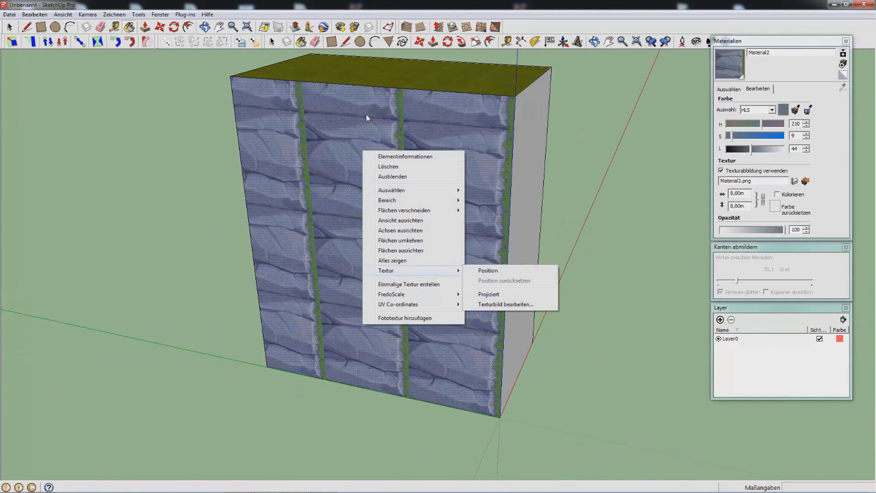
left_click(488, 271)
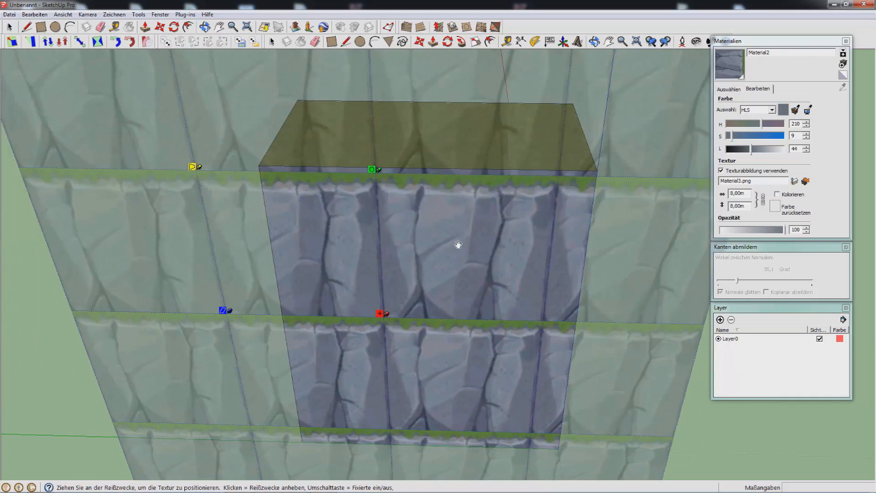
right_click(475, 232)
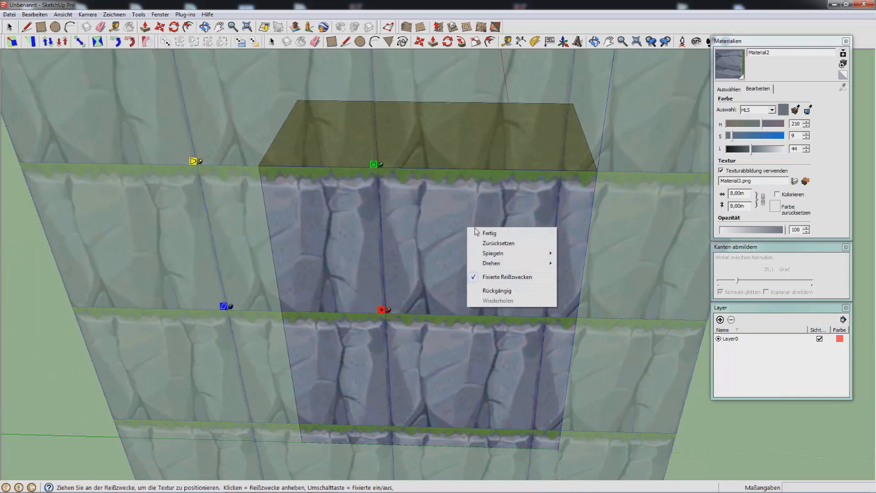
left_click(489, 232)
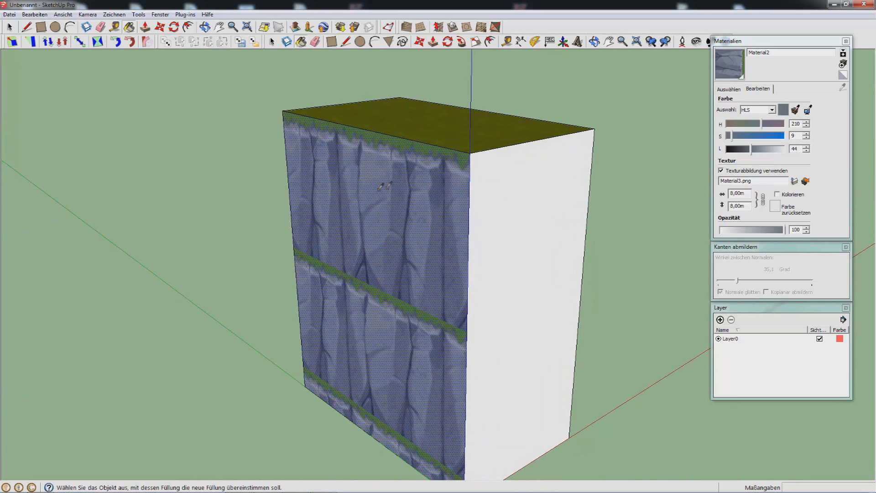
mouse_move(423, 179)
type("3")
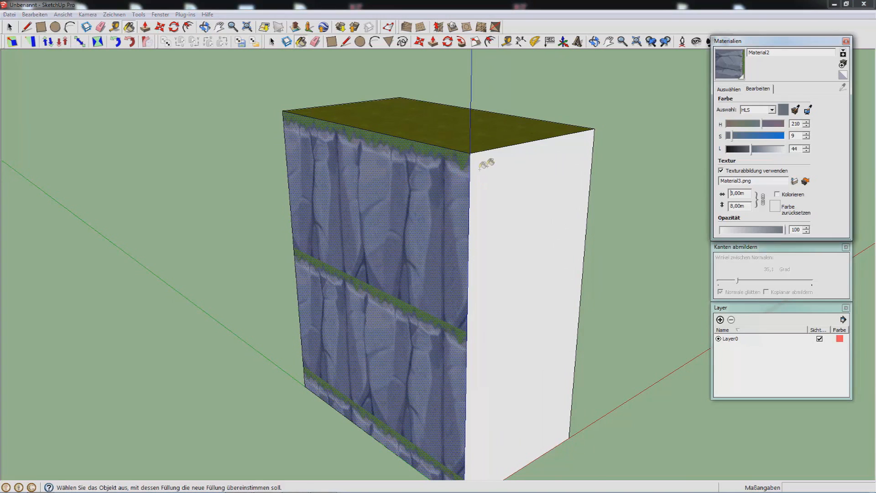
left_click(63, 14)
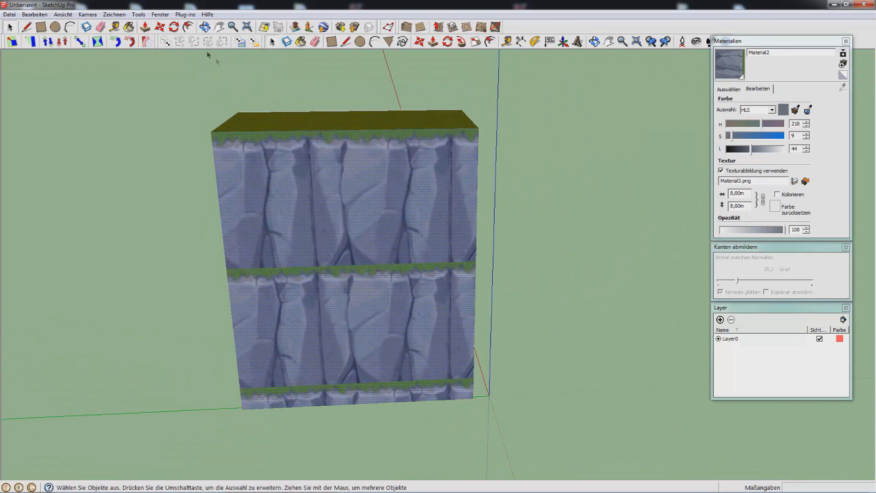
- Draw a horizontal edge across the front face, then reposition the lower face's texture
left_click(62, 15)
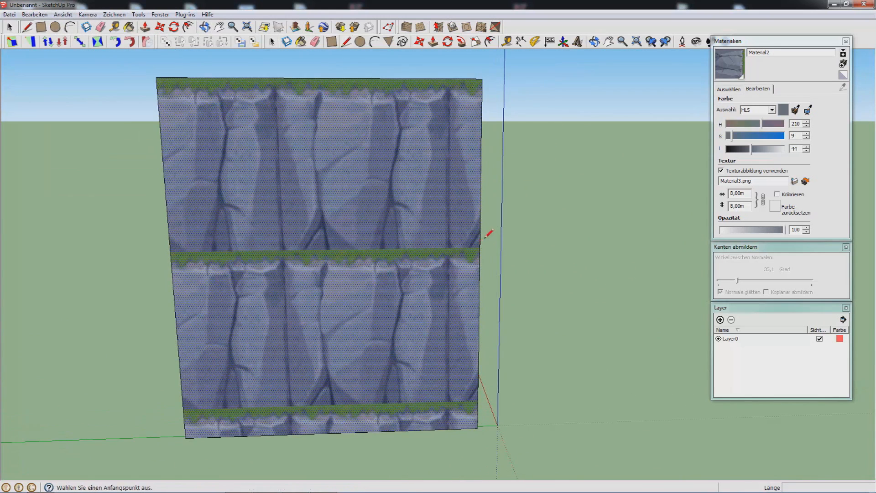
left_click(198, 245)
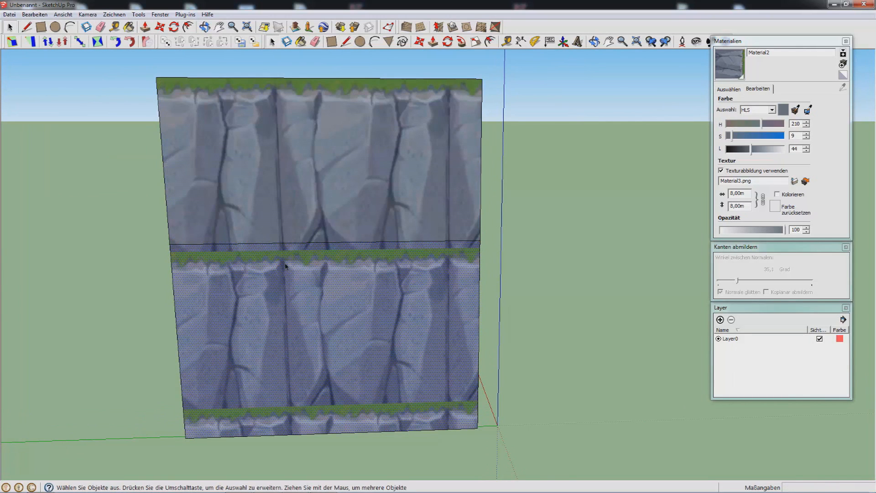
right_click(285, 266)
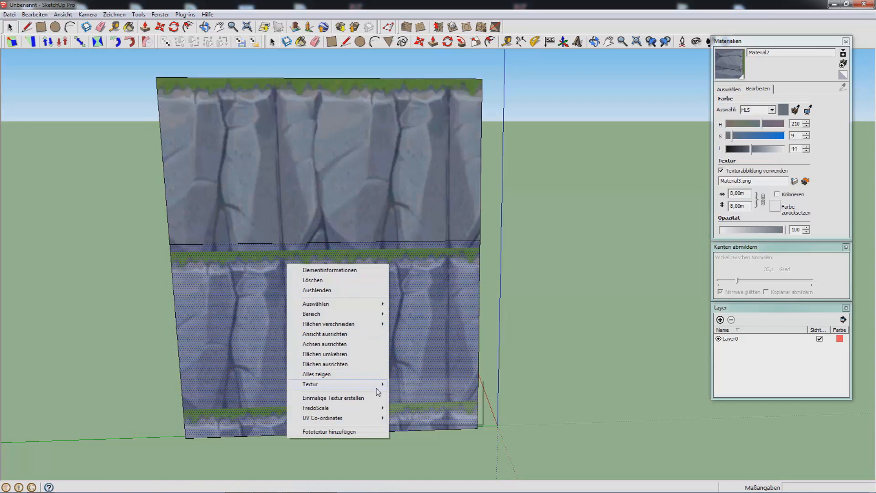
left_click(310, 384)
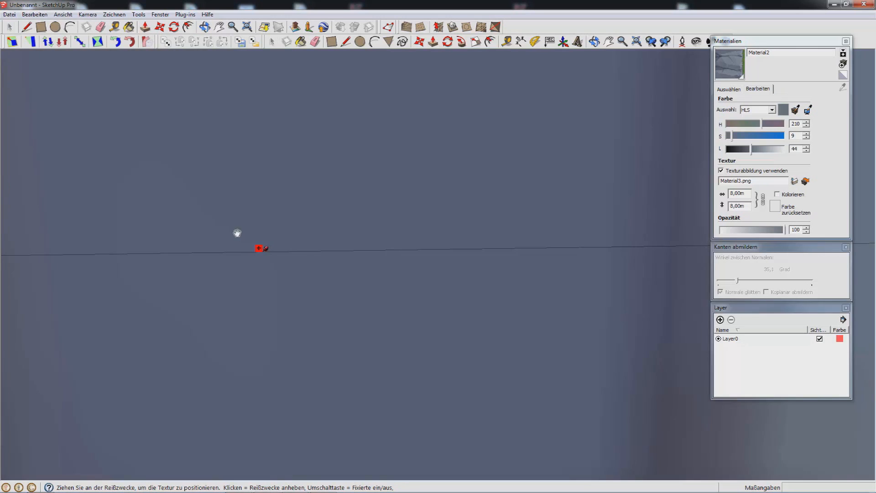
mouse_move(267, 254)
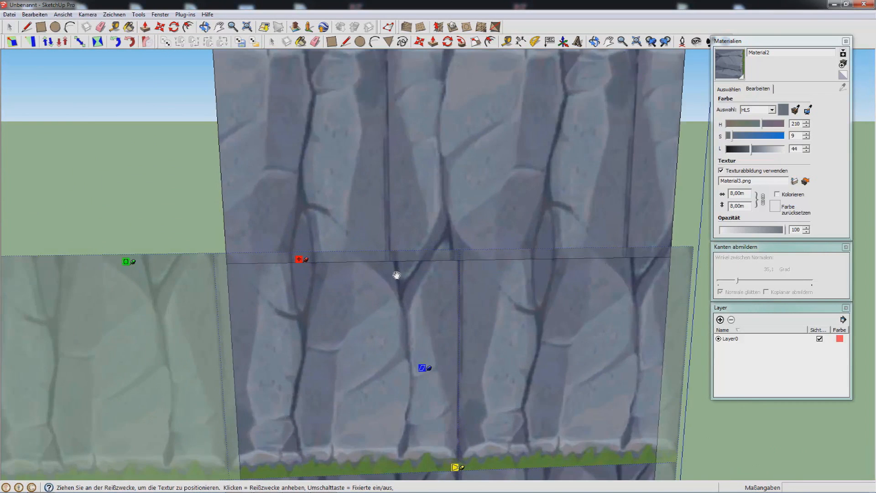
- Mirror the lower face's rock texture top to bottom with Spiegeln > Oben/unten
right_click(396, 276)
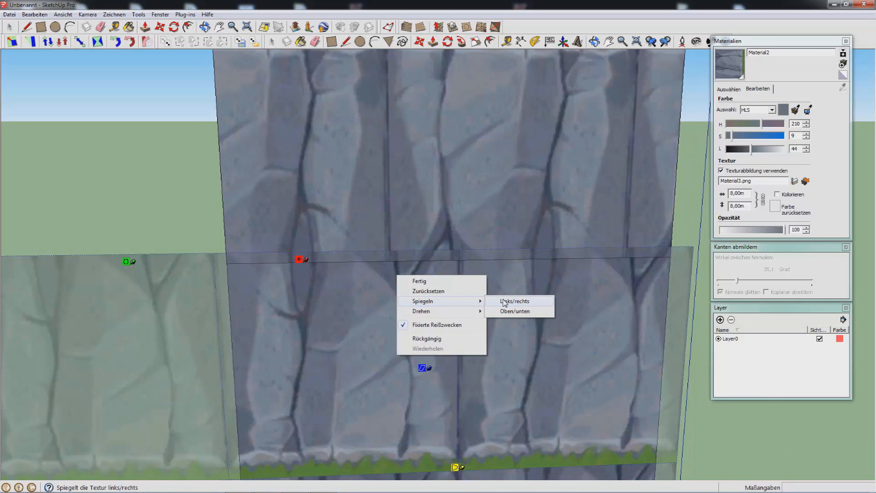
left_click(514, 312)
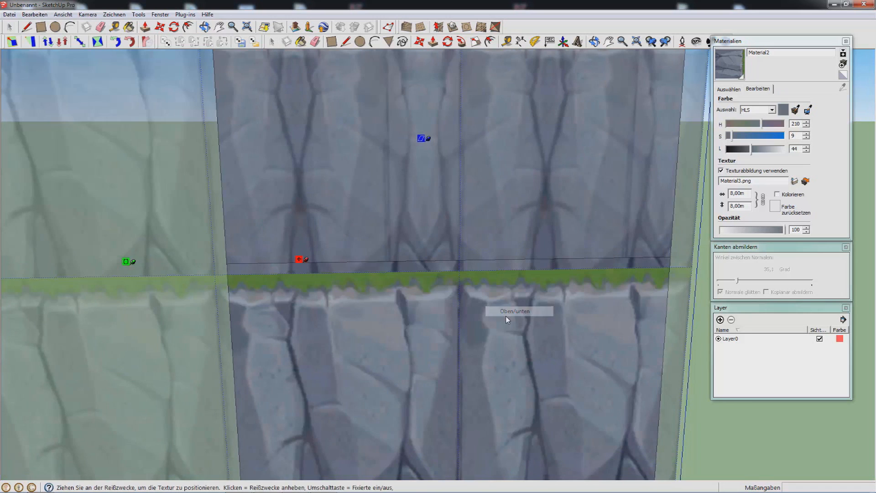
right_click(507, 319)
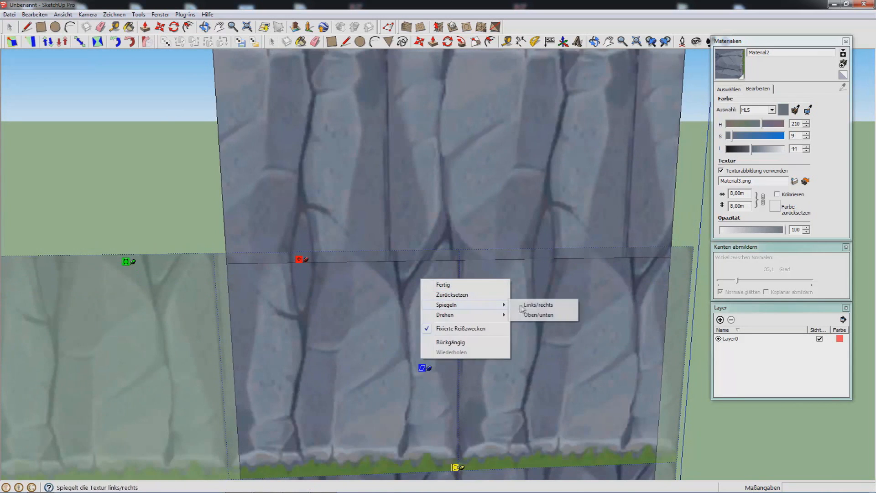
left_click(538, 305)
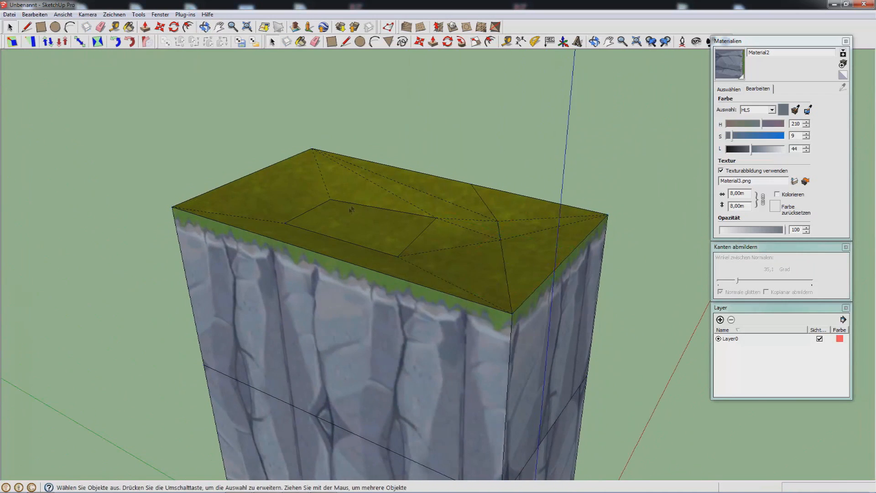
- Change the inset top rectangle's options and paint the side faces with the olive grass material
right_click(351, 224)
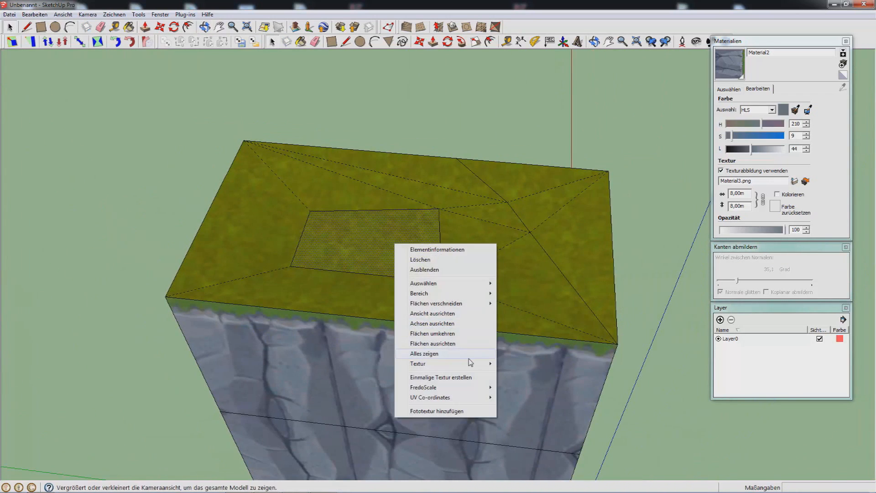
left_click(417, 363)
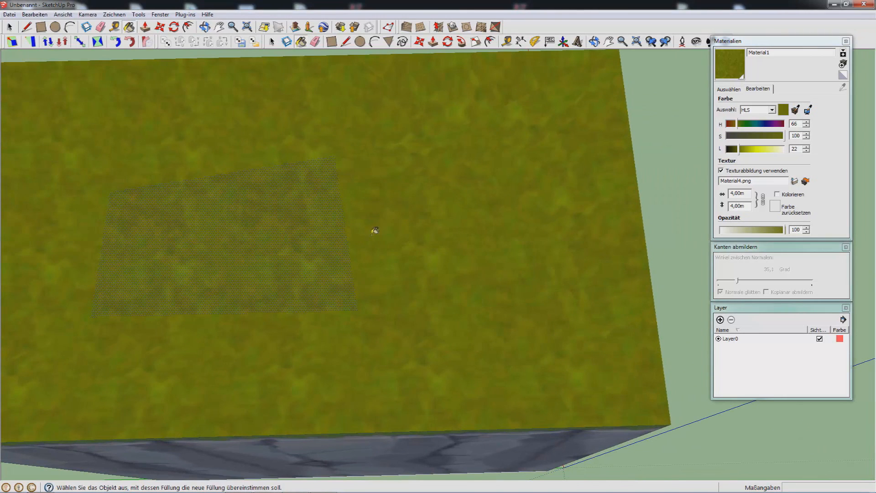
mouse_move(440, 162)
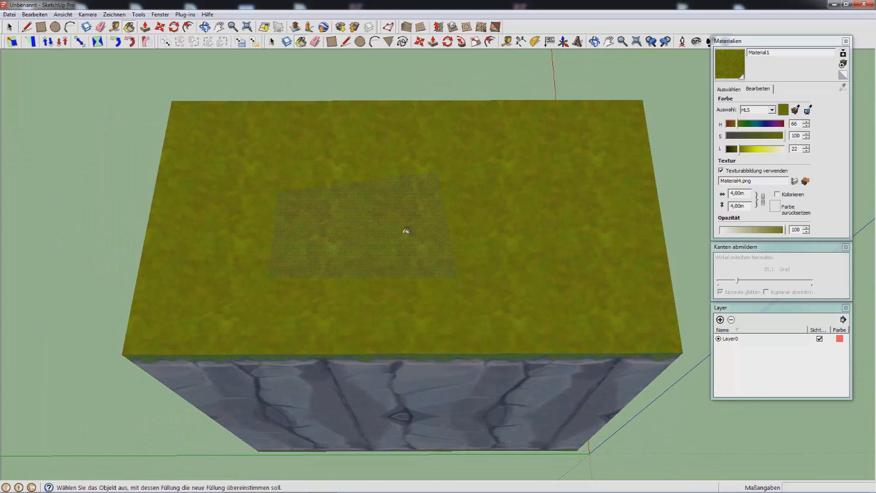
mouse_move(408, 205)
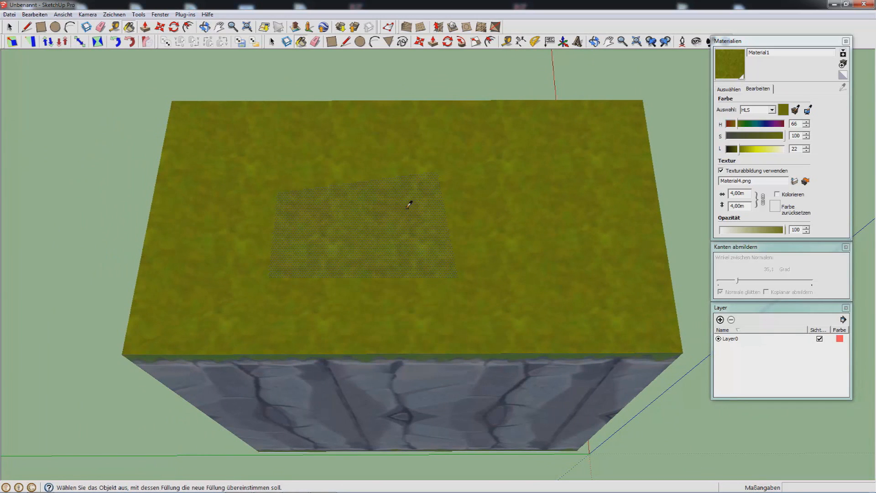
mouse_move(581, 220)
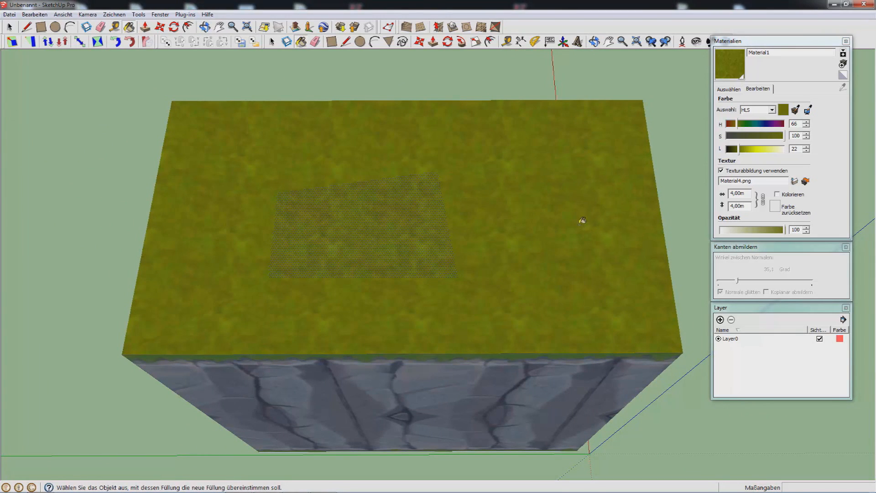
mouse_move(254, 186)
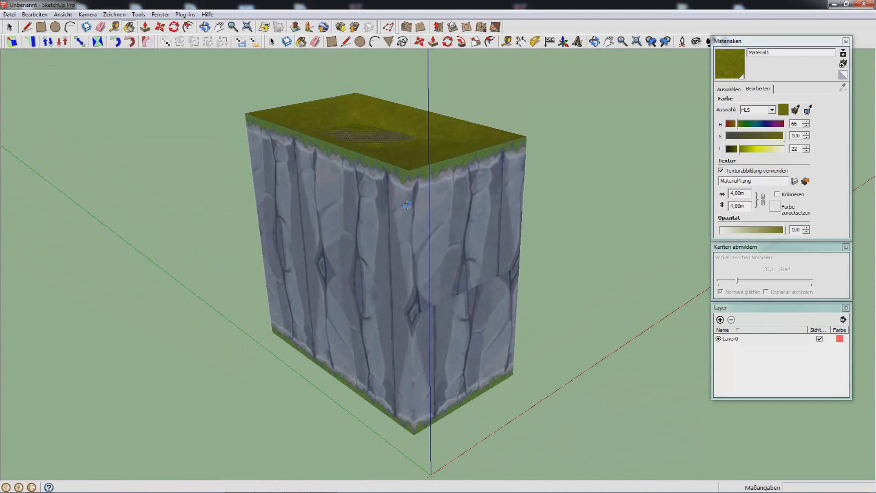
left_click(398, 195)
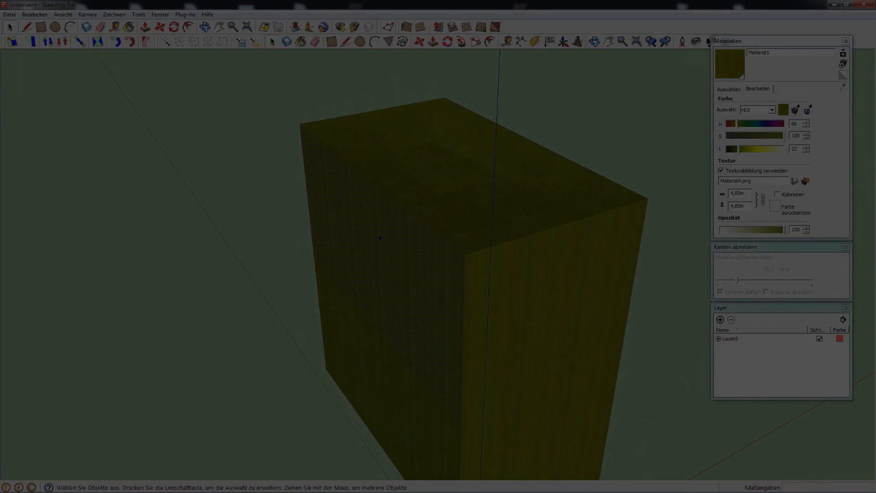
- Draw a rectangle as the base for the new zigzag path strip
left_click(729, 89)
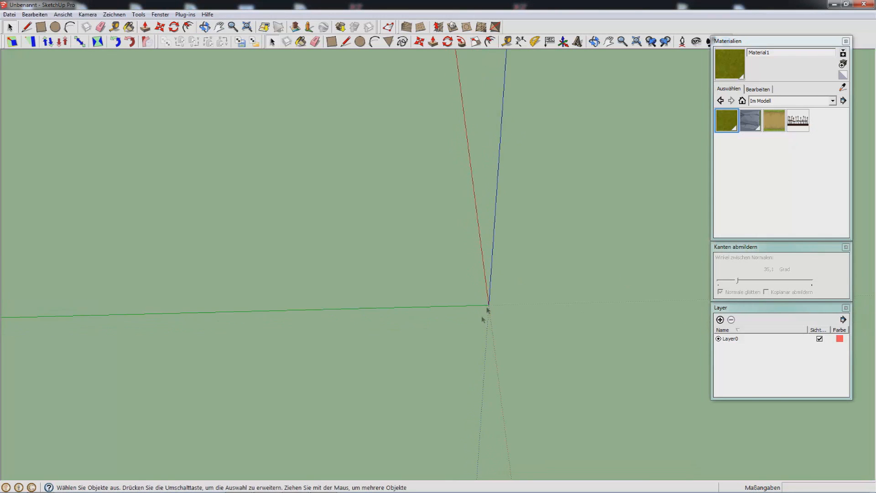
left_click(37, 28)
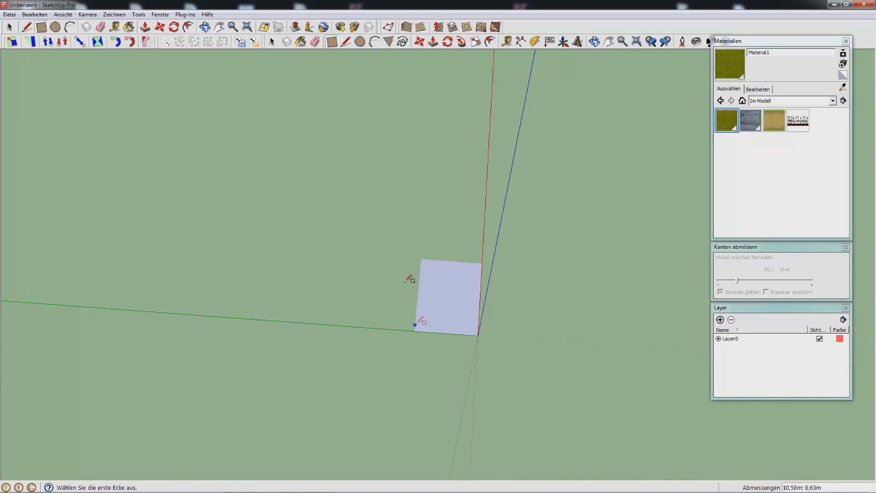
left_click(62, 14)
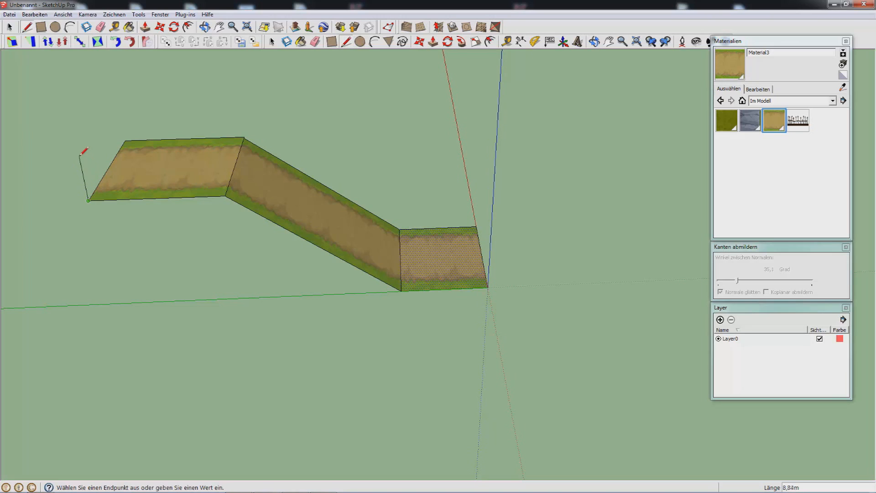
mouse_move(78, 162)
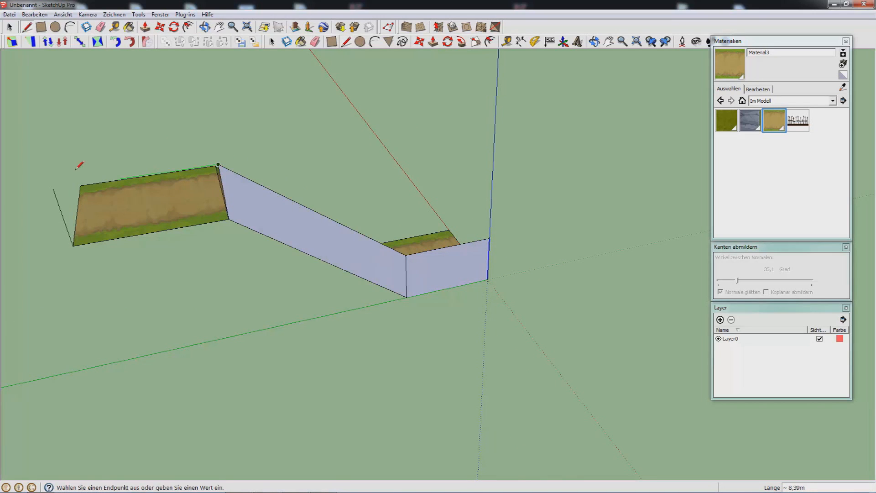
- Paint the walls with the spiked fence material sized 10 m by 5 m, positioning its texture
left_click(799, 120)
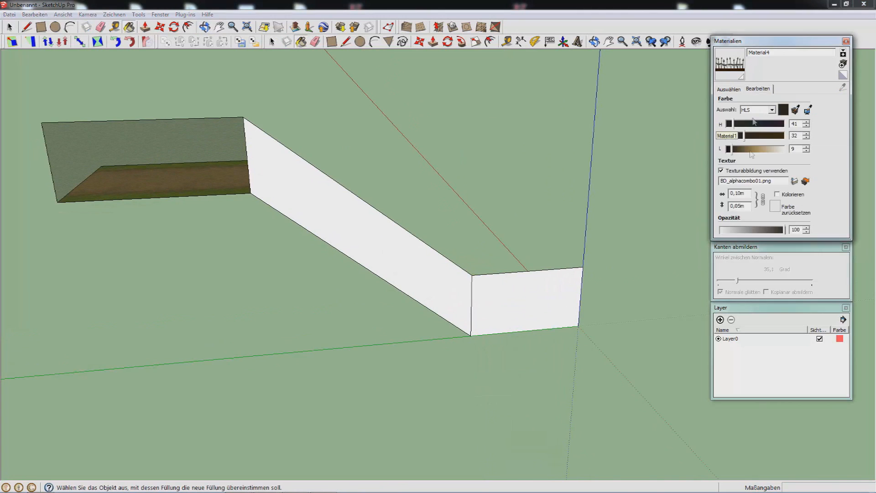
triple_click(737, 206)
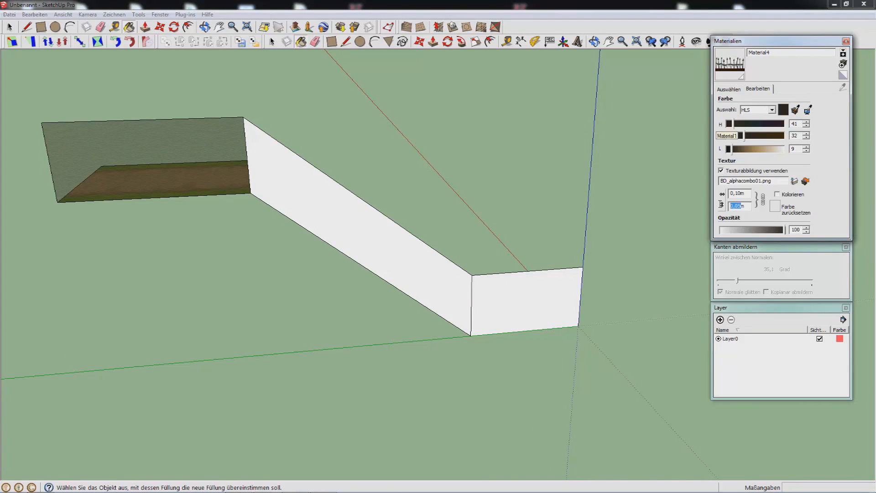
right_click(145, 156)
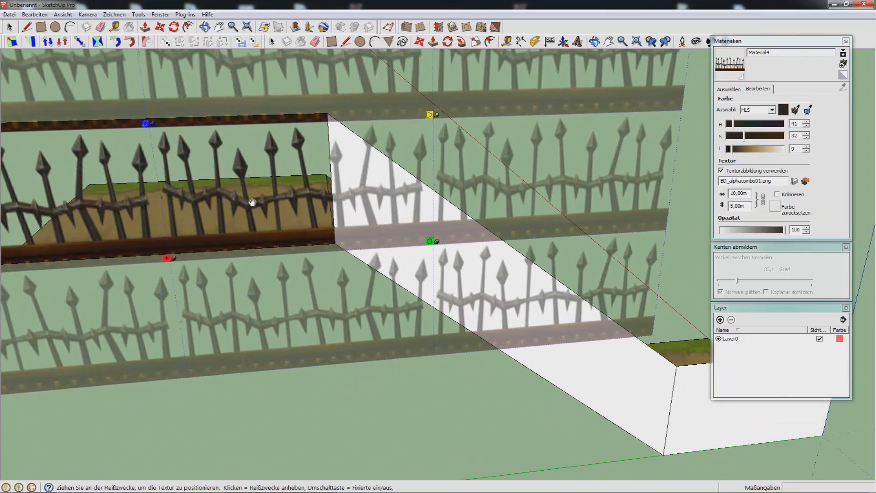
right_click(252, 202)
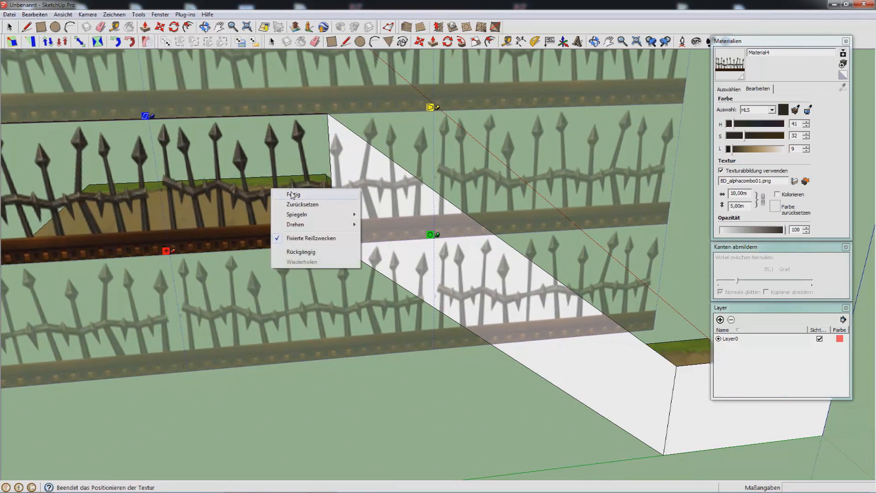
left_click(293, 195)
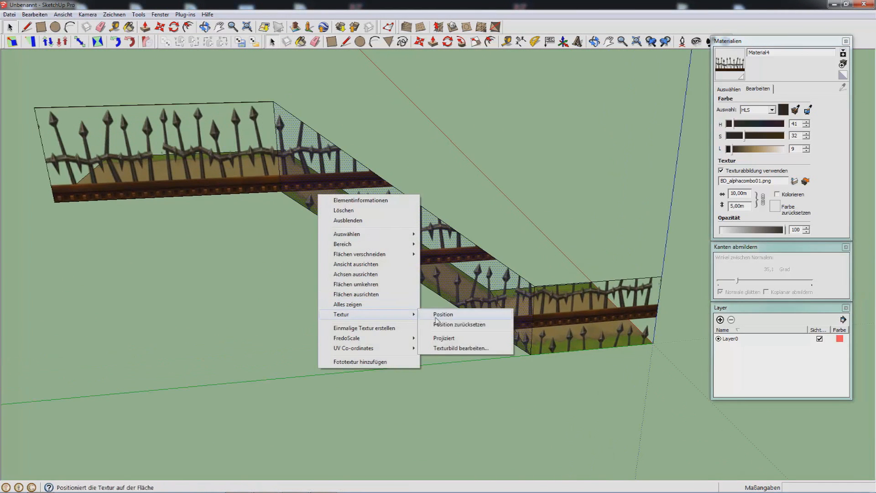
left_click(443, 314)
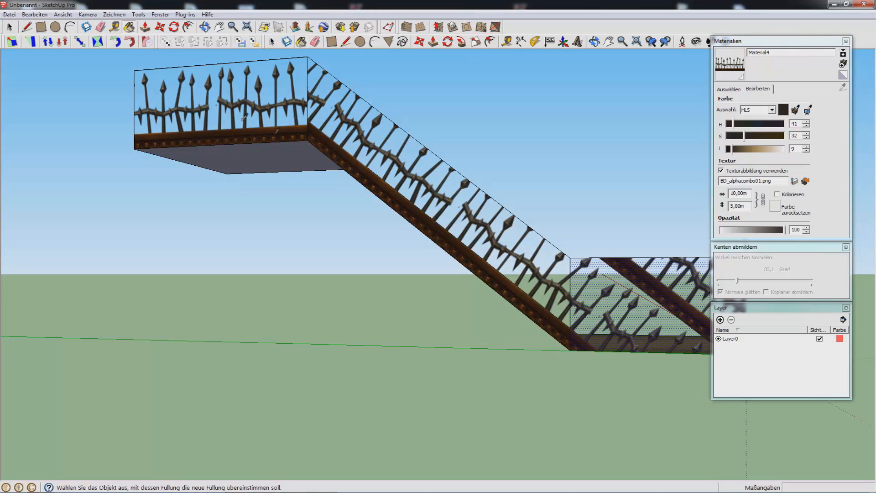
- Open the texture options for the last fence section
right_click(631, 279)
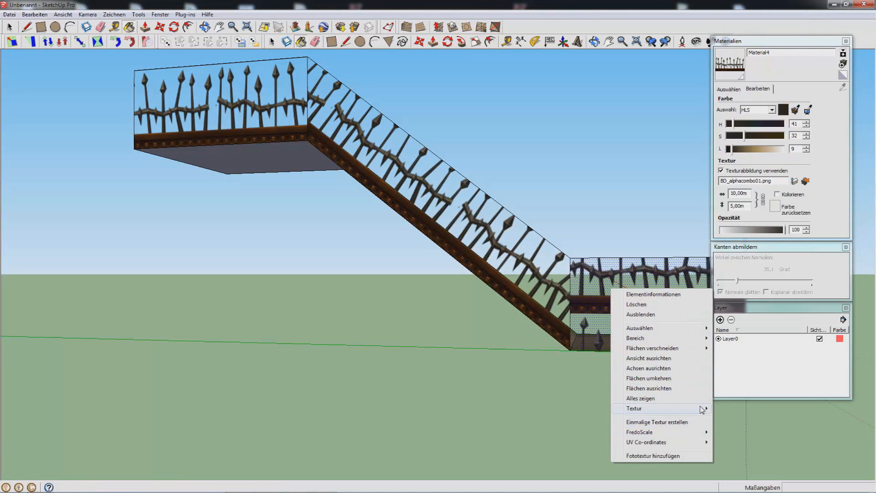
left_click(633, 408)
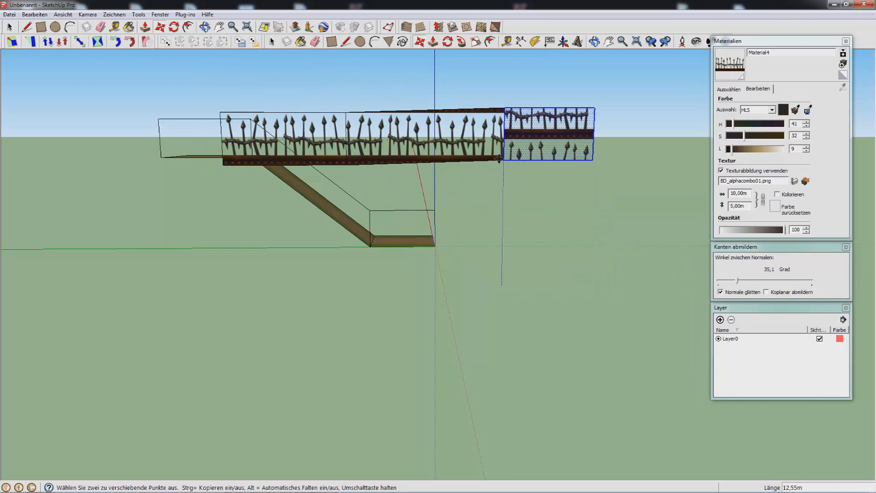
mouse_move(497, 167)
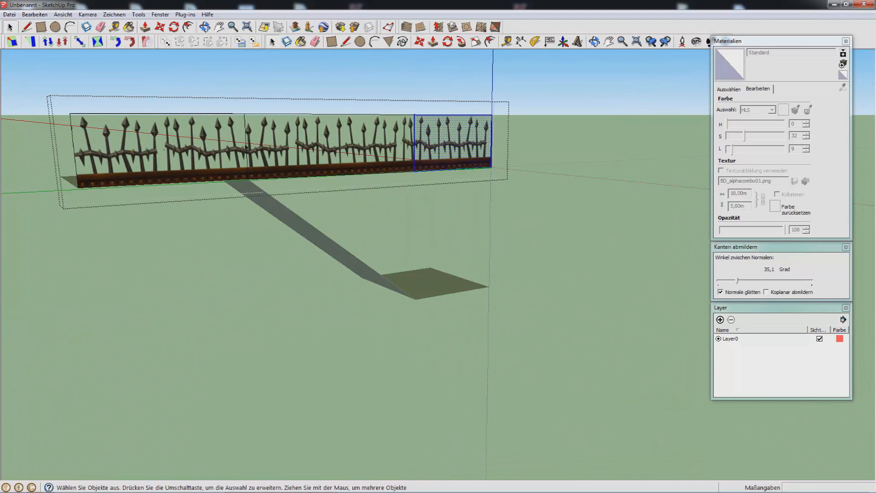
mouse_move(81, 183)
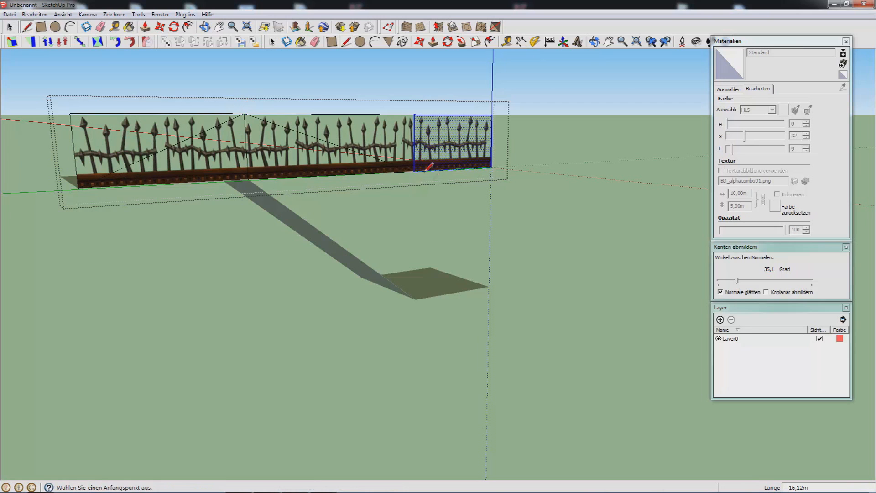
mouse_move(490, 114)
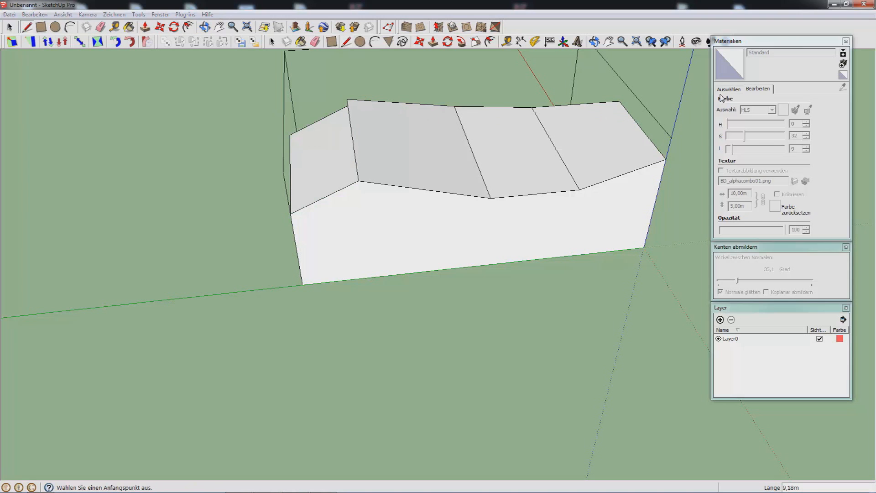
- Create a grass material from an image in the Zelda-Windwaker texture folder
left_click(728, 89)
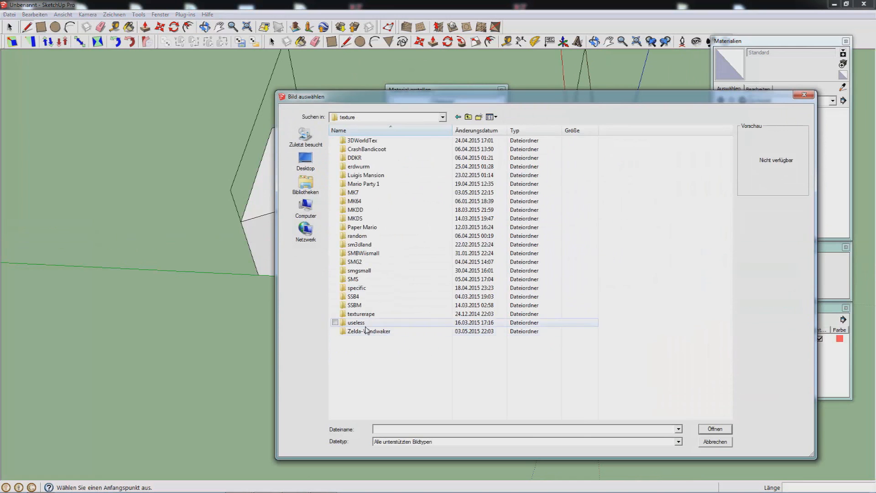
double_click(368, 331)
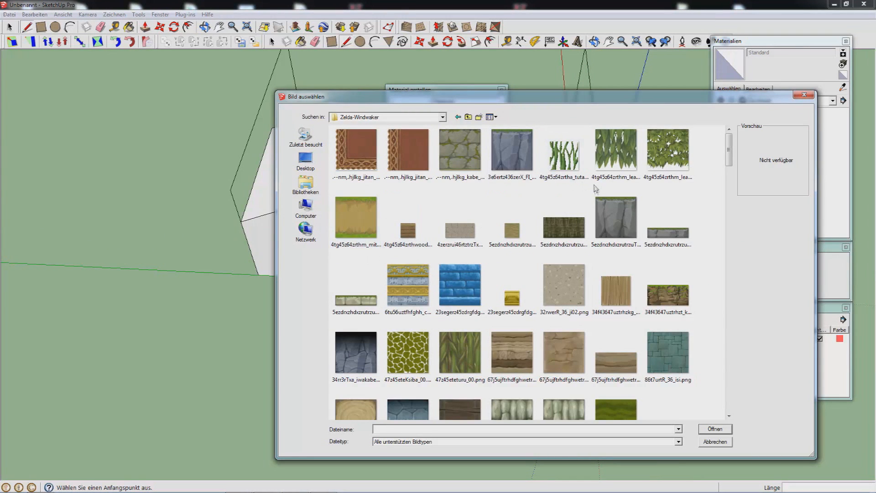
scroll("down", 3)
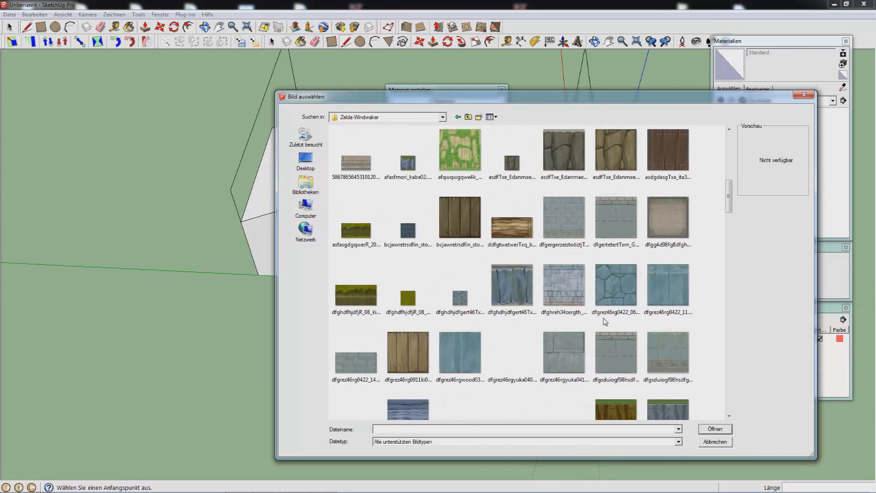
left_click(715, 441)
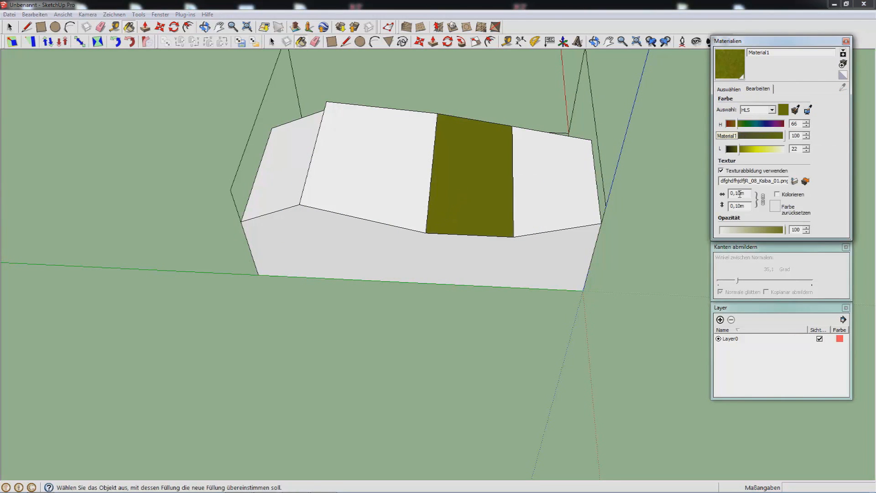
- Make the grass texture projected across the top faces and add a rock image material
right_click(469, 168)
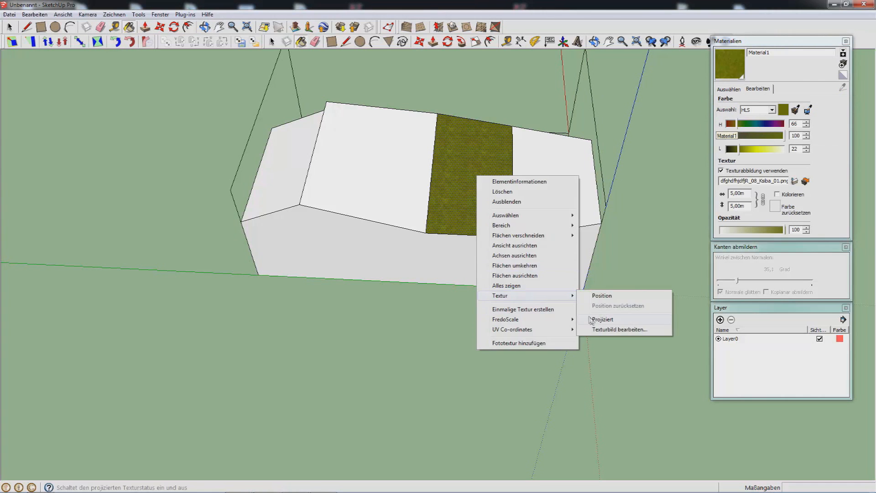
left_click(603, 319)
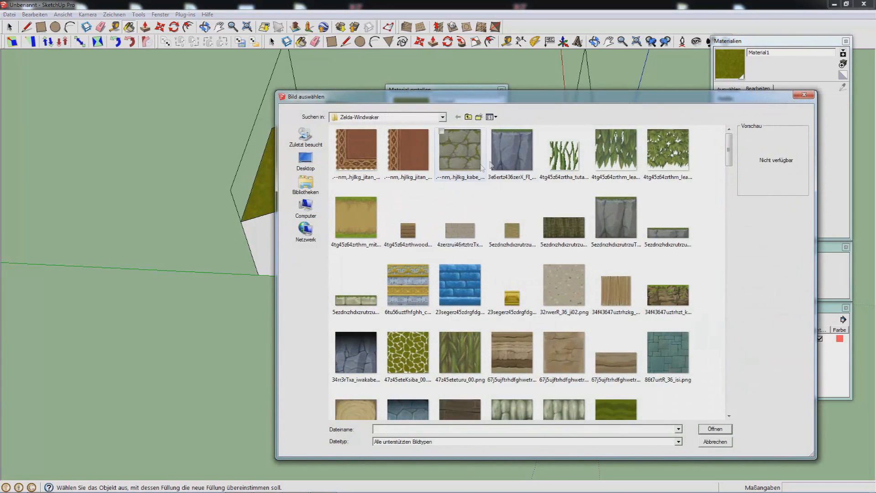
left_click(715, 429)
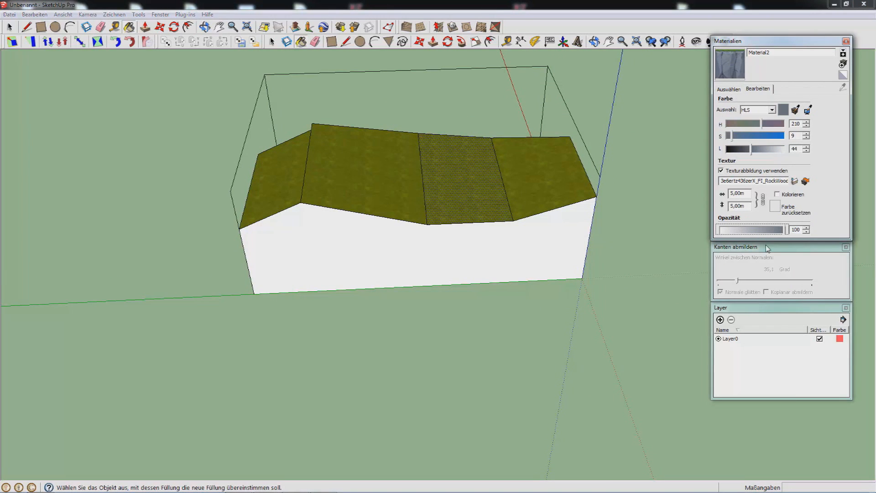
left_click(728, 89)
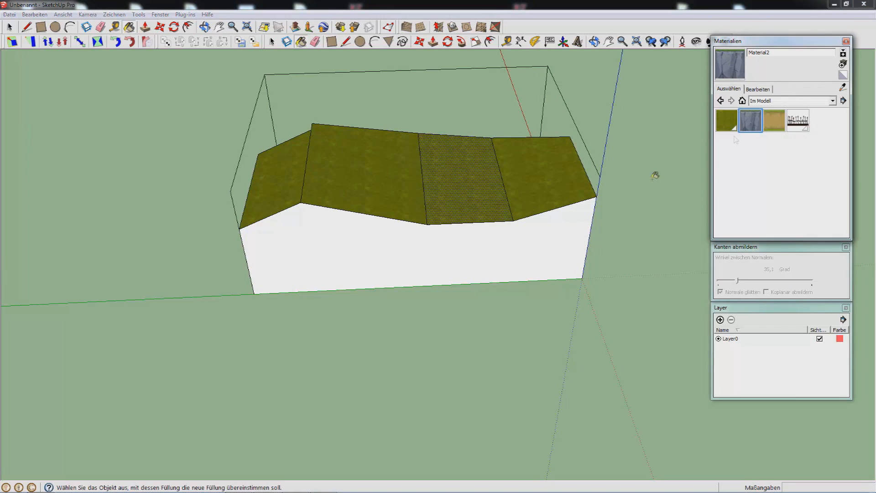
- Give the cliff's sides the rock material and purge unused materials
right_click(419, 223)
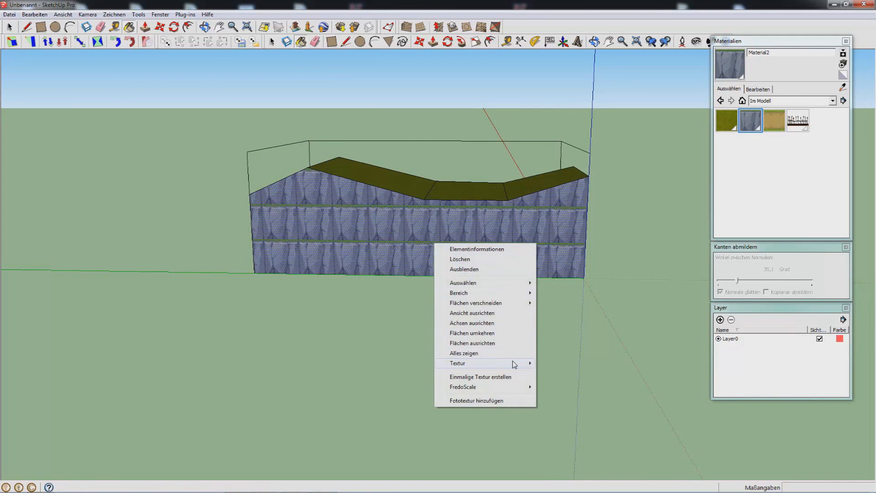
left_click(457, 364)
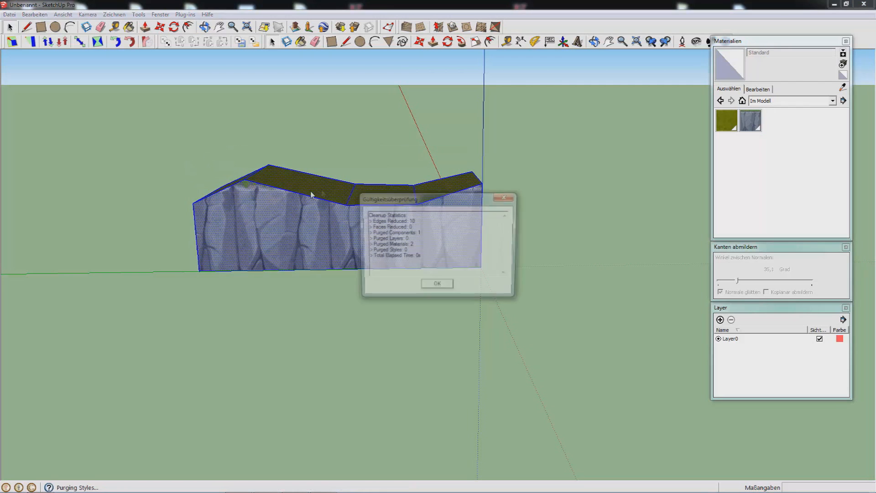
left_click(437, 283)
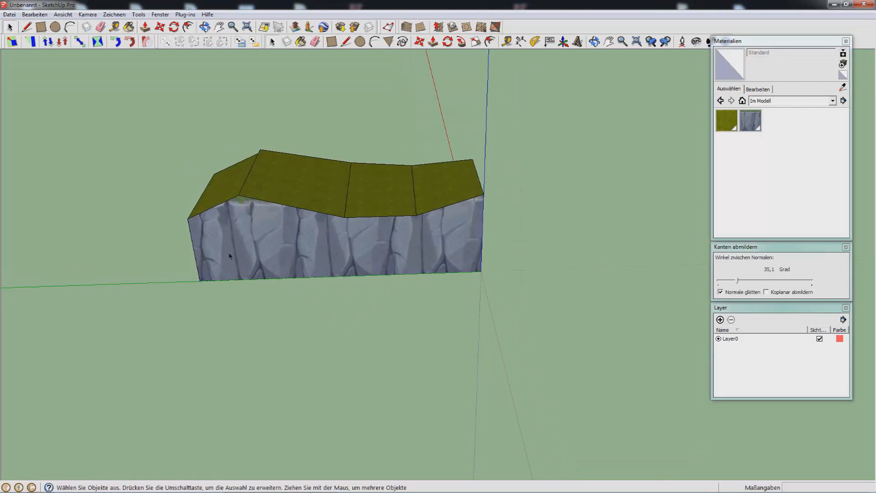
- Search the Start menu for 'blend' to launch Blender
left_click(9, 14)
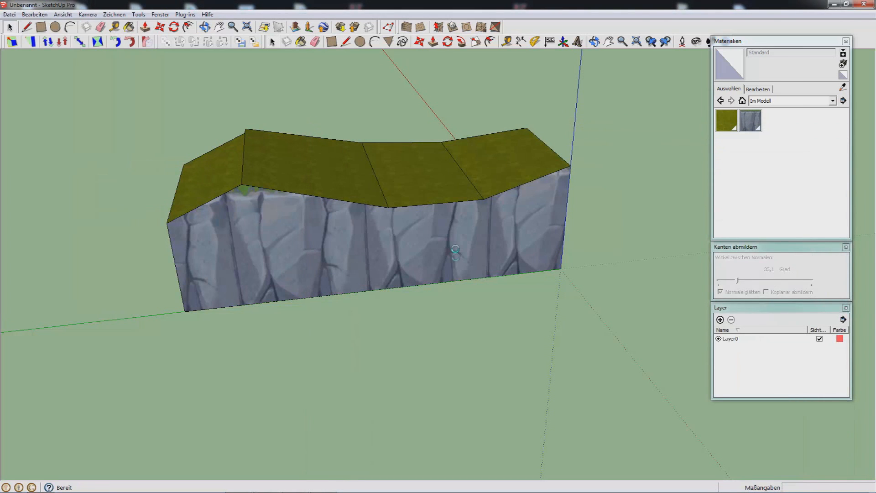
left_click(10, 483)
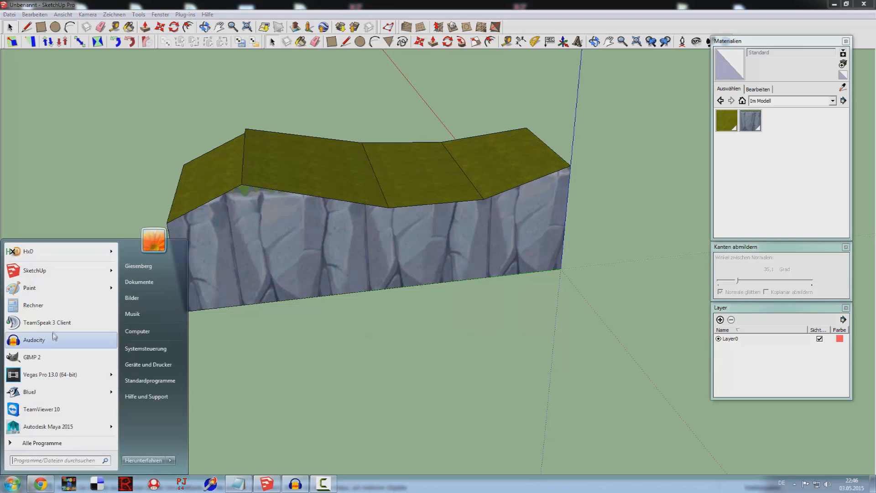
type("blend")
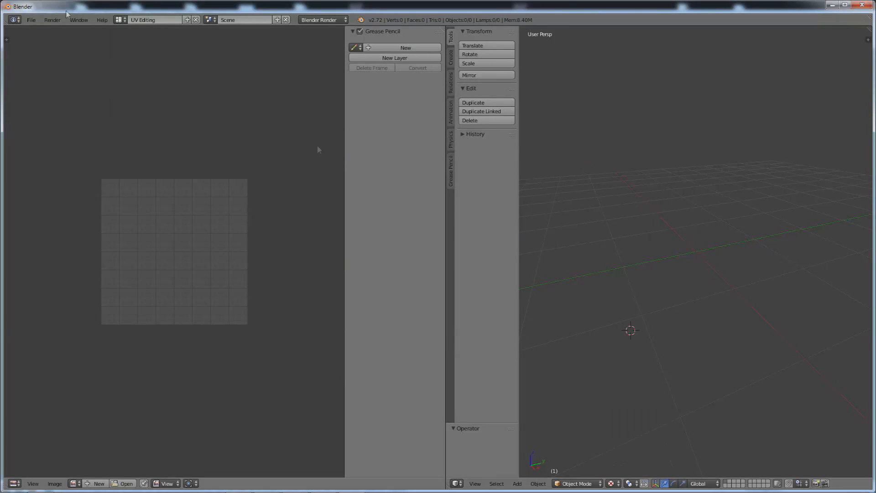
- Import the cliff model into Blender as a Wavefront OBJ file
left_click(31, 20)
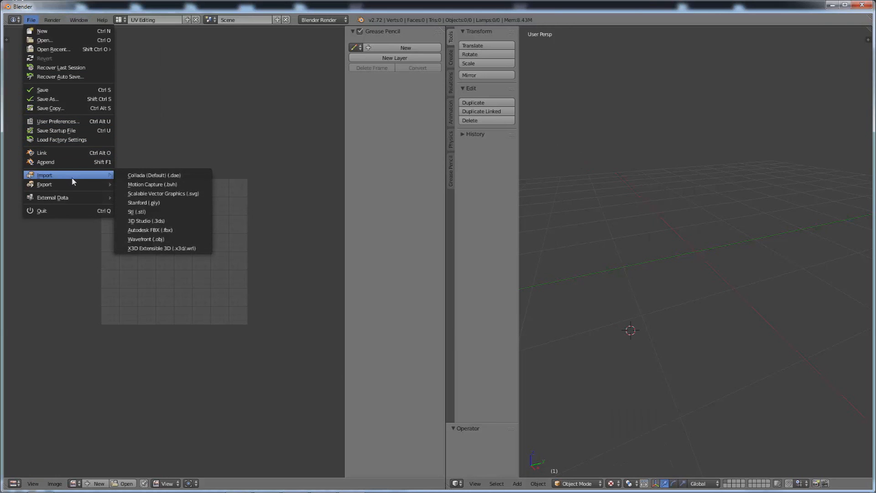
left_click(146, 239)
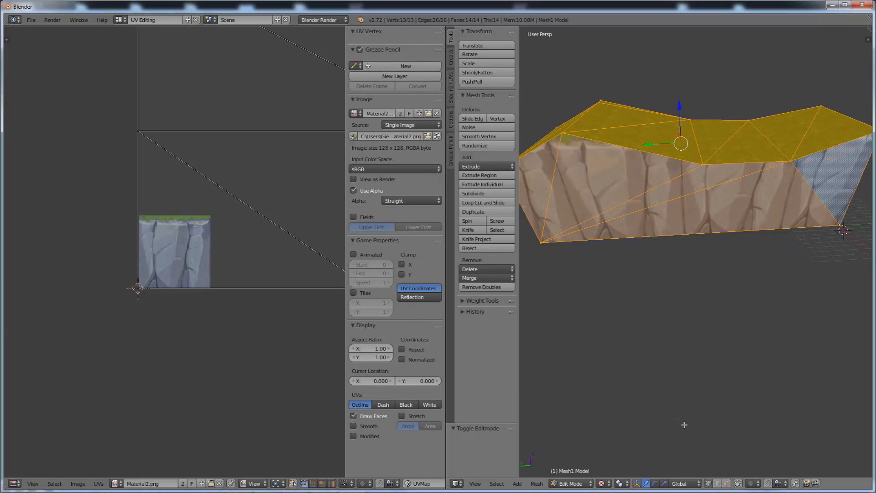
mouse_move(727, 484)
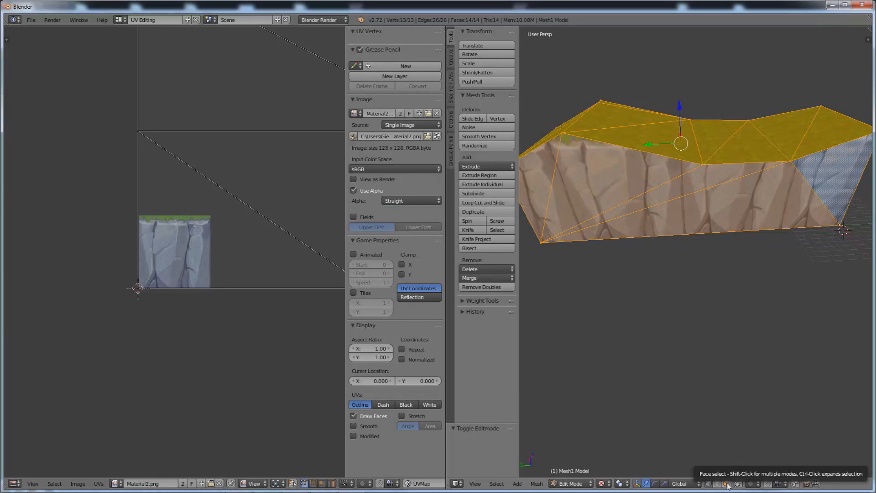
mouse_move(737, 484)
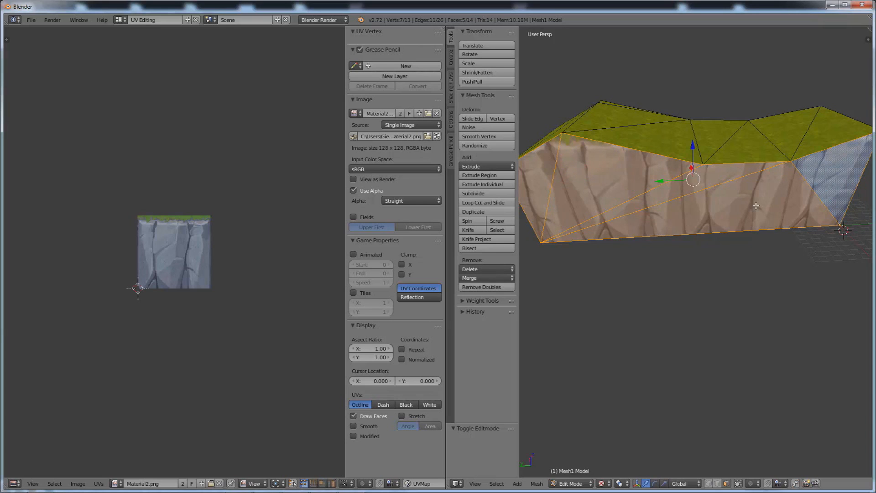
- Select one rock side face, then use Select Similar by Image to select all rock faces
left_click(615, 196)
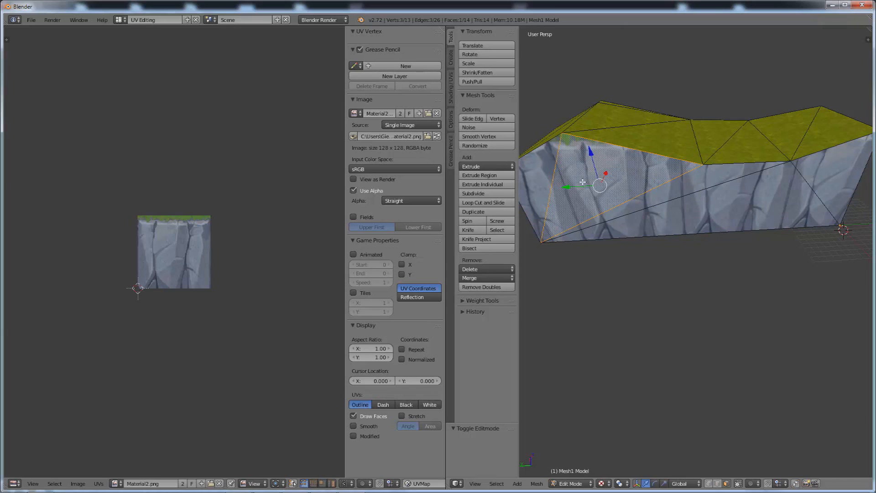
left_click(497, 230)
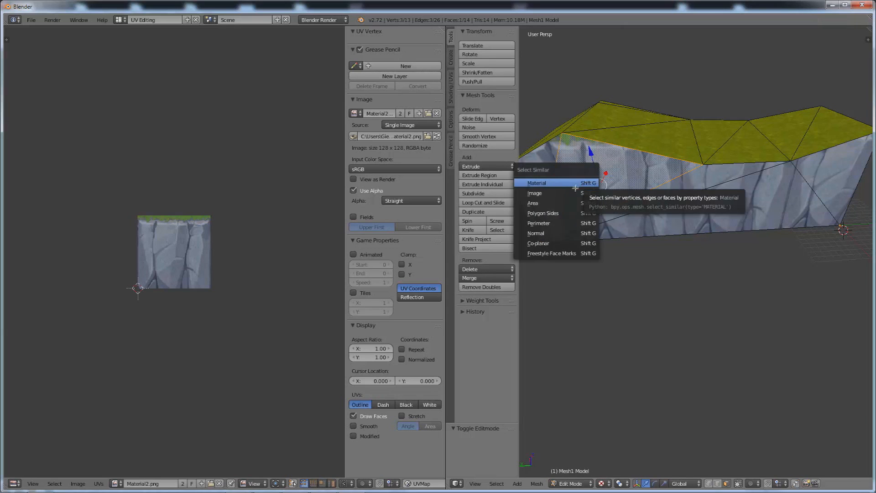
left_click(535, 193)
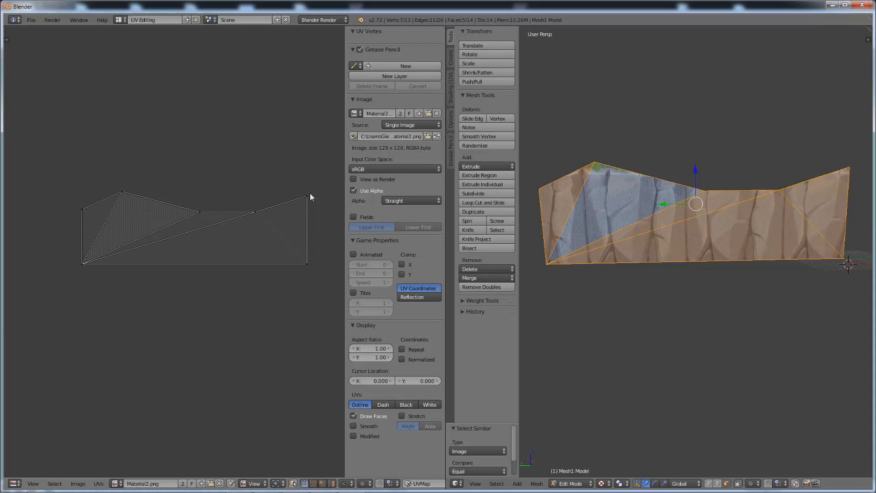
mouse_move(361, 206)
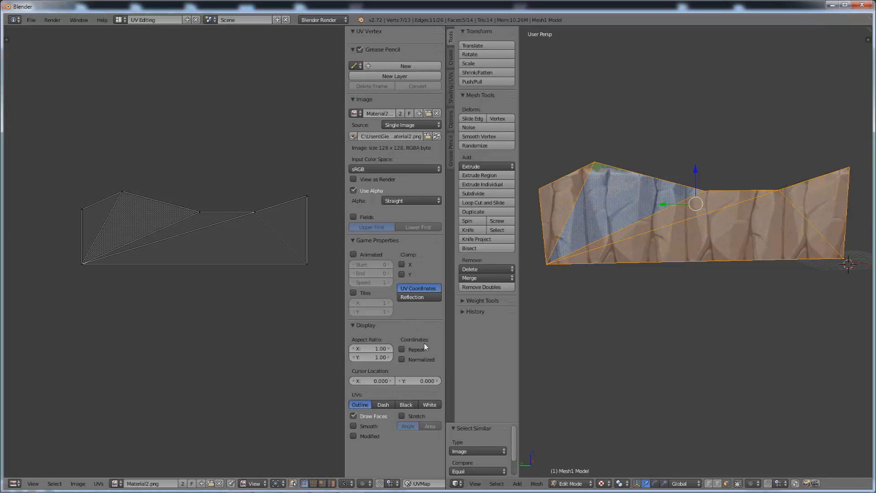
- Enable texture repeat and drag the top UVs up to the grass strip
left_click(401, 349)
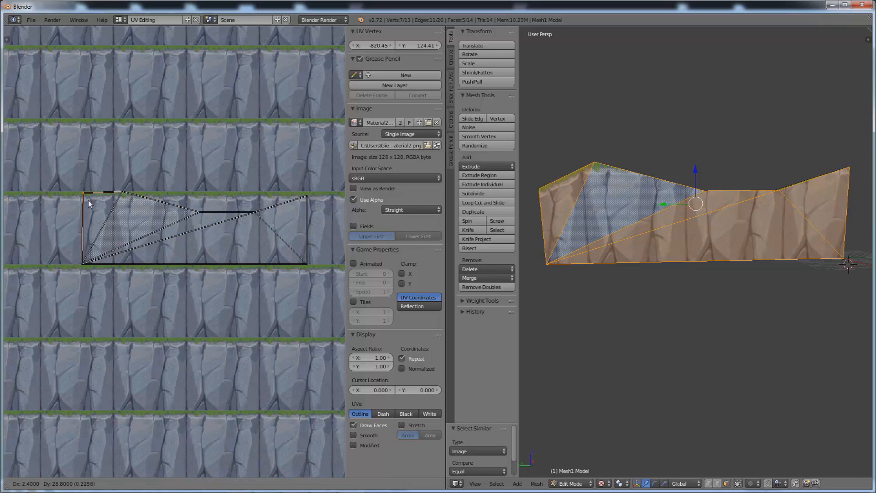
left_click_drag(88, 203, 204, 201)
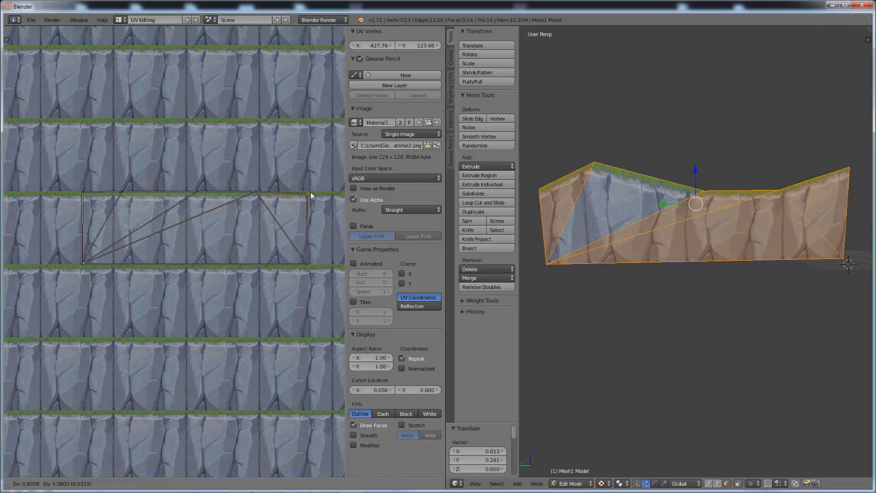
key("Tab")
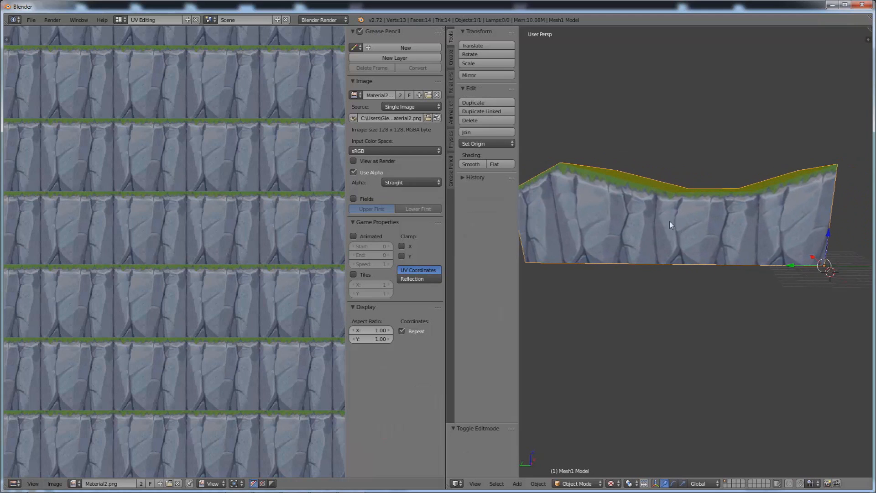
- Export the cliff from Blender as a Wavefront OBJ file
left_click(31, 19)
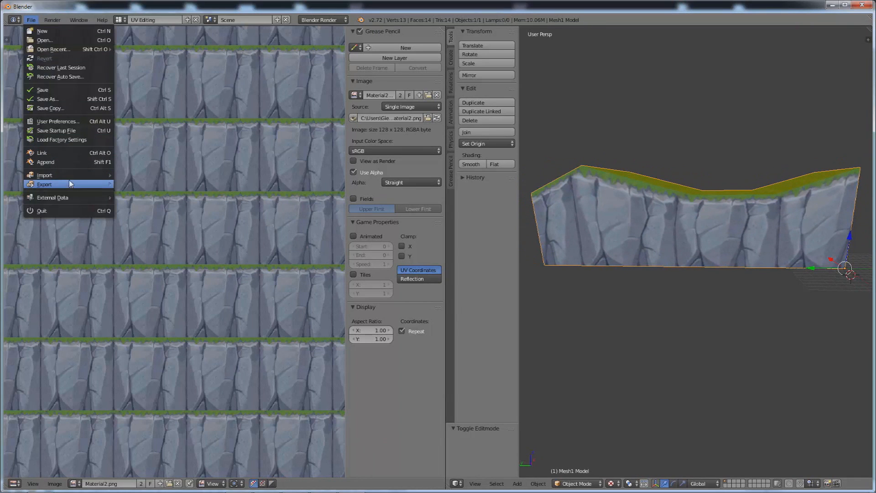
left_click(44, 184)
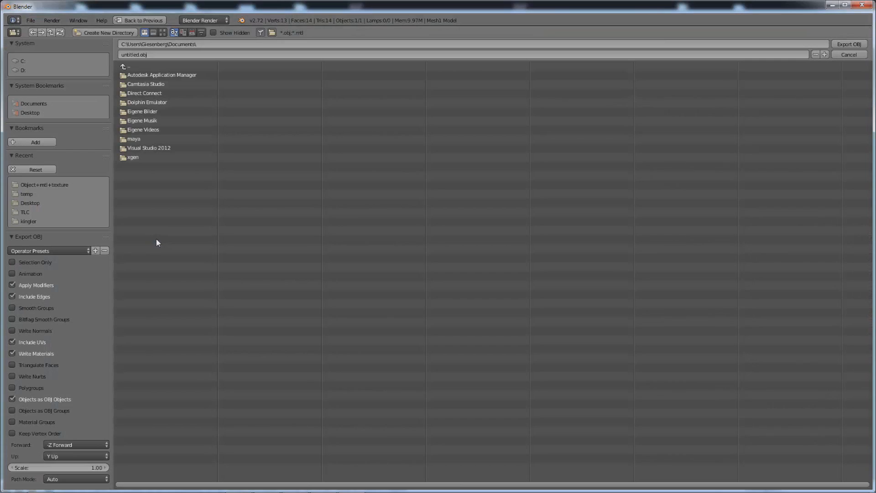
left_click(44, 184)
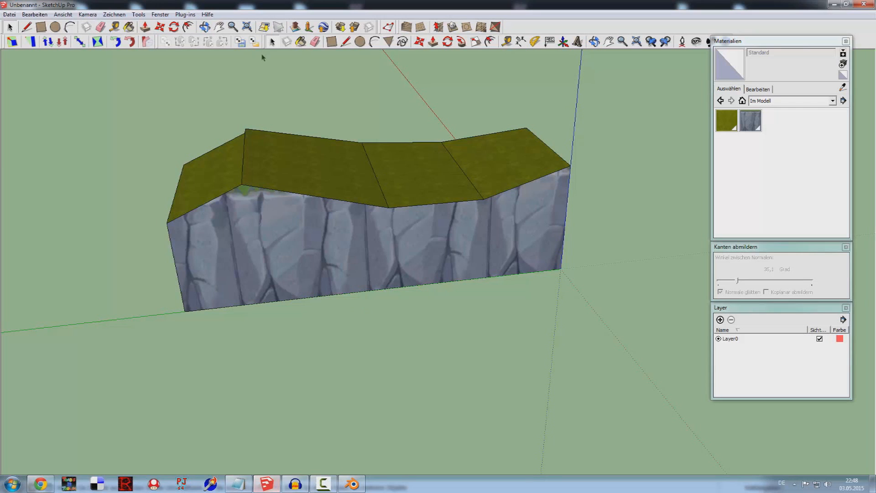
- Import alpha.obj into SketchUp, keeping meters as the FluidImporter unit
left_click(9, 14)
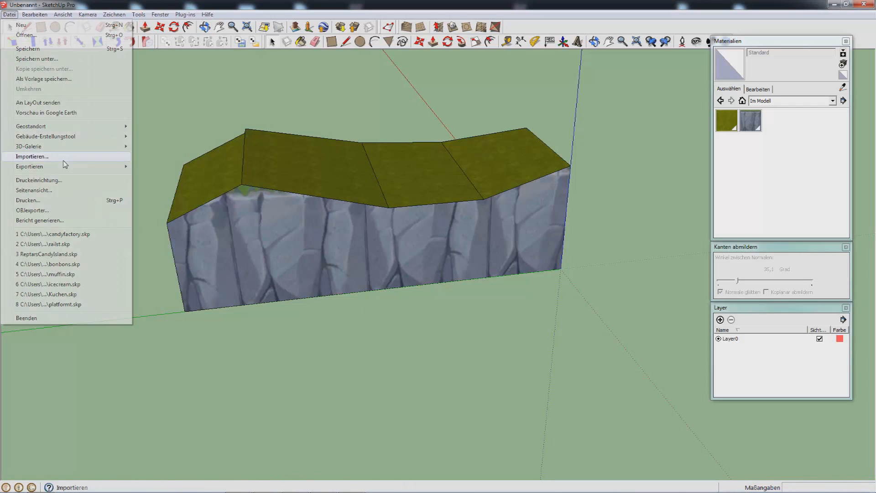
left_click(32, 156)
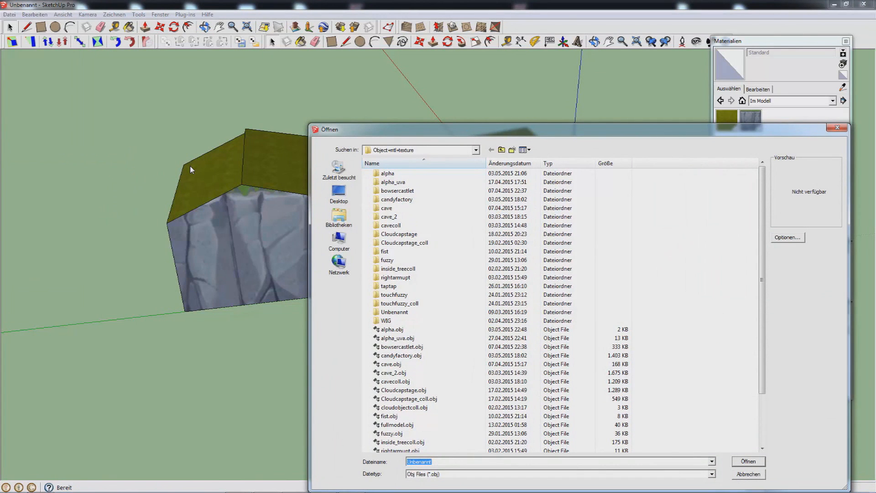
left_click(391, 329)
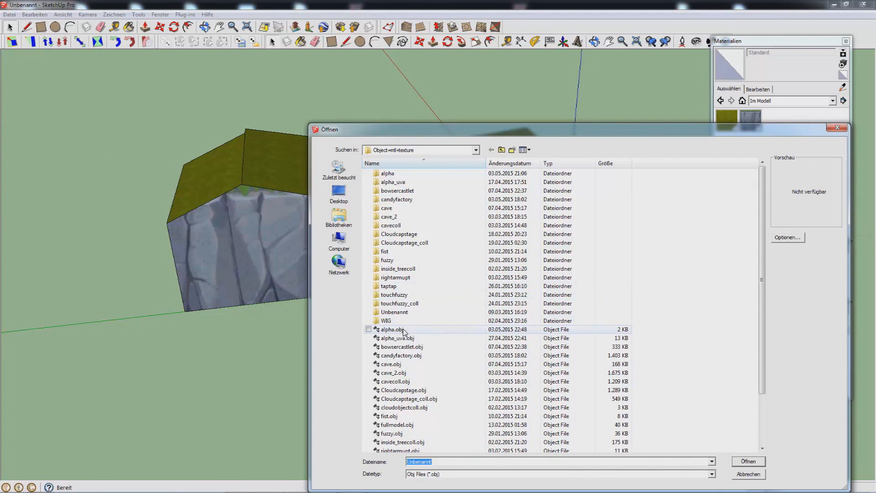
mouse_move(394, 329)
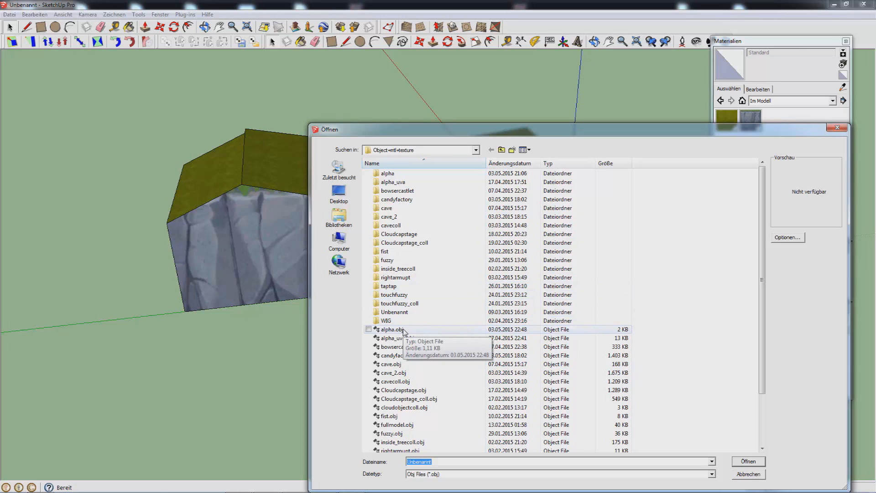
left_click(748, 473)
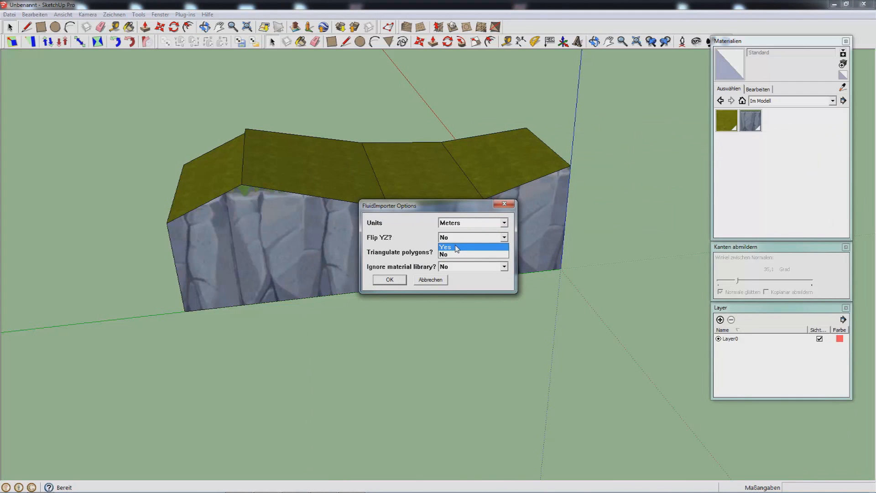
left_click(502, 222)
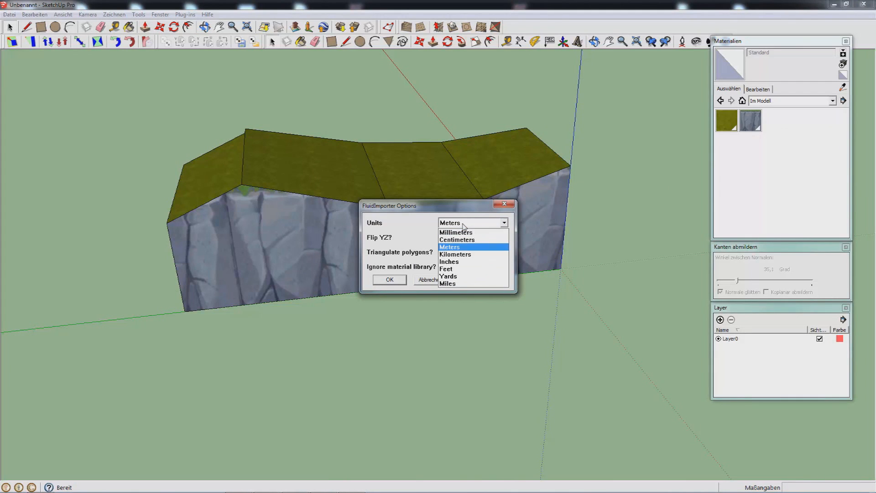
mouse_move(417, 226)
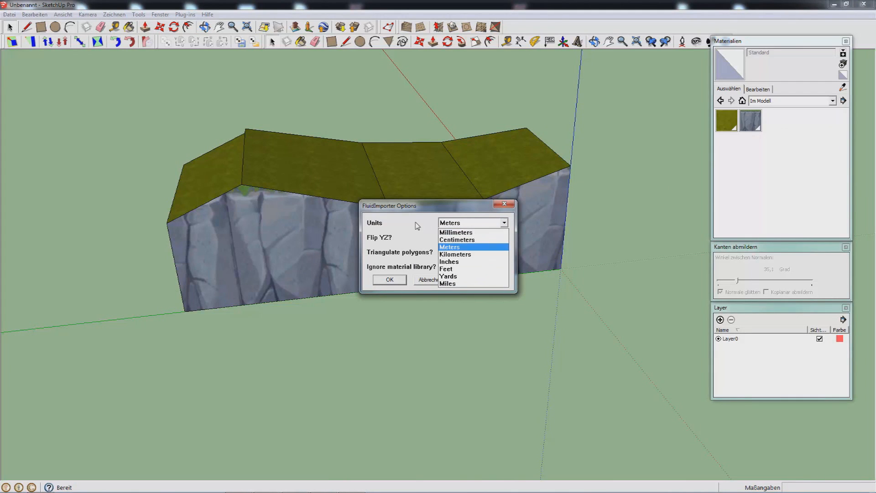
left_click(450, 246)
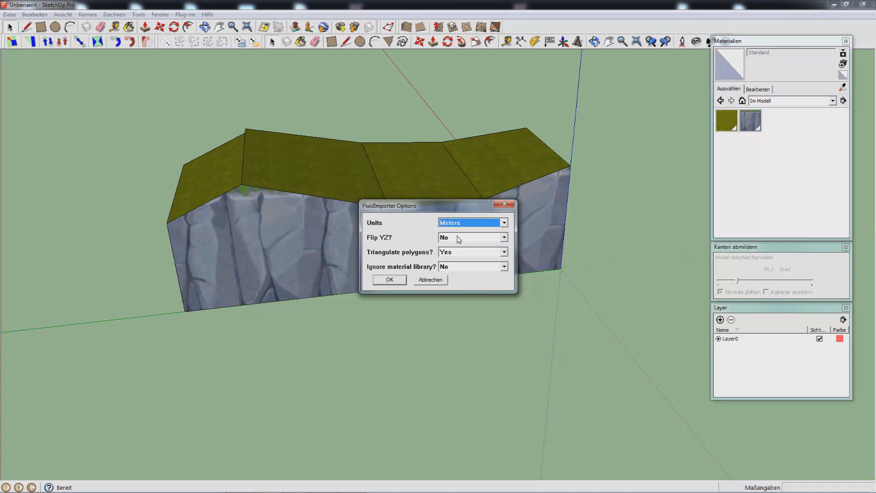
left_click(389, 279)
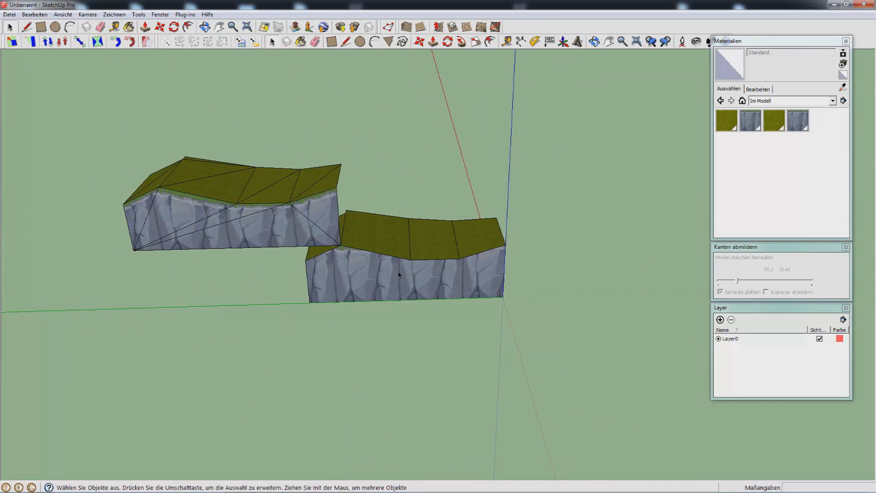
- Find SketchUp via Start search, open its install folder, and select Importers\FluidImporter.dll
left_click(12, 483)
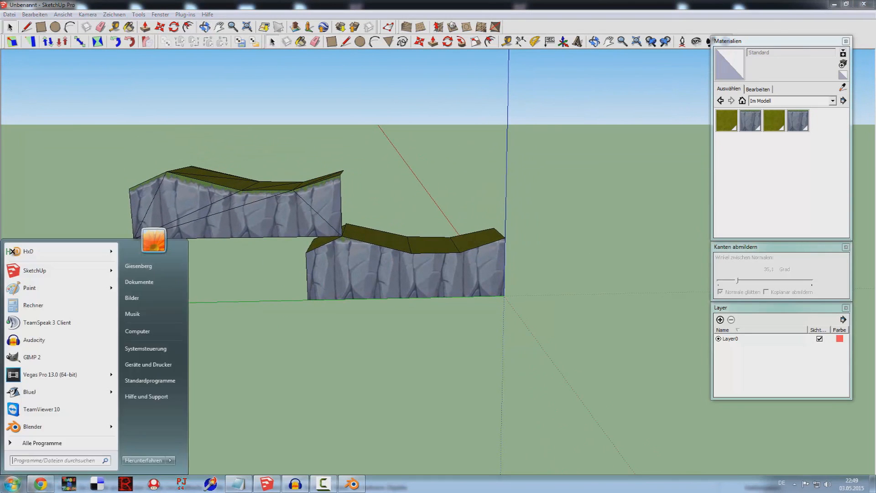
type("sketch")
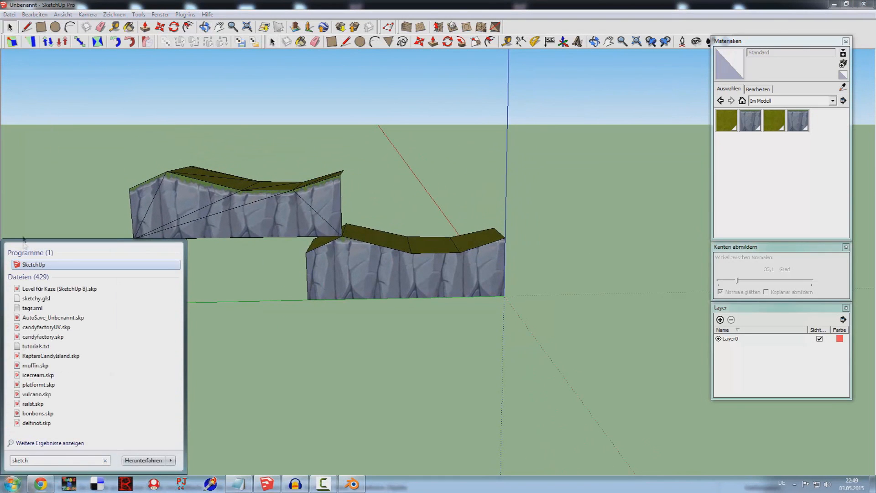
right_click(33, 264)
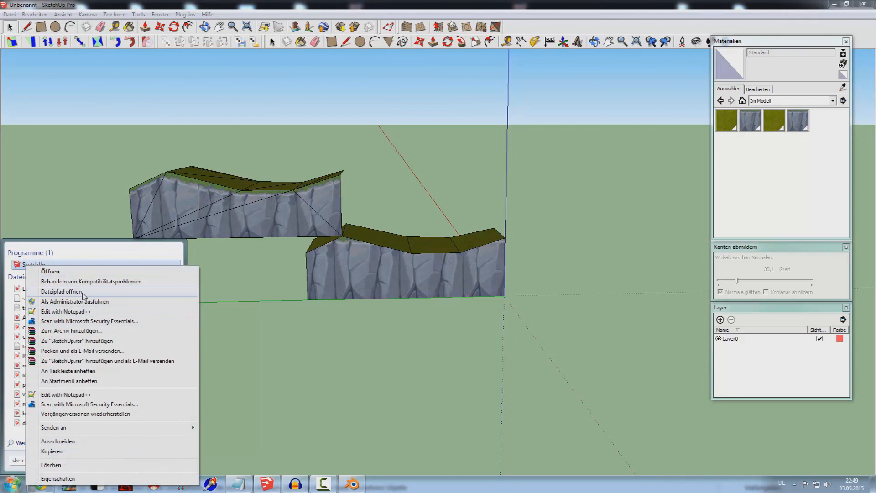
left_click(62, 291)
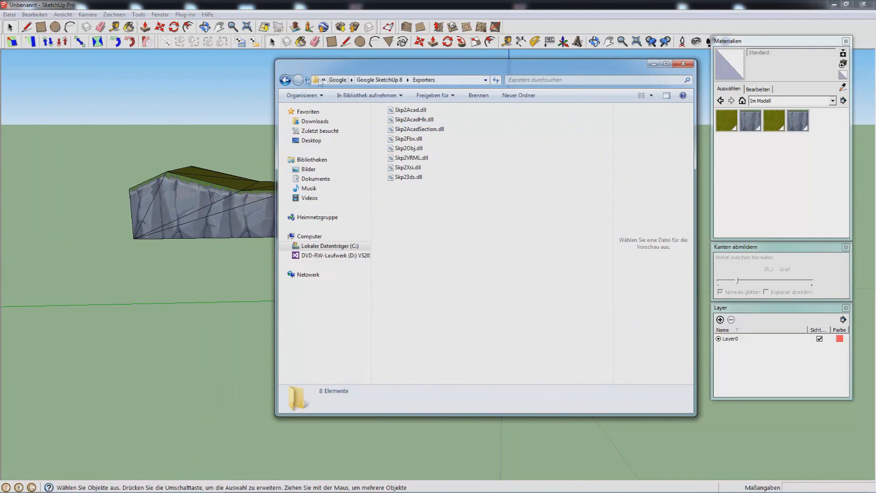
left_click(284, 79)
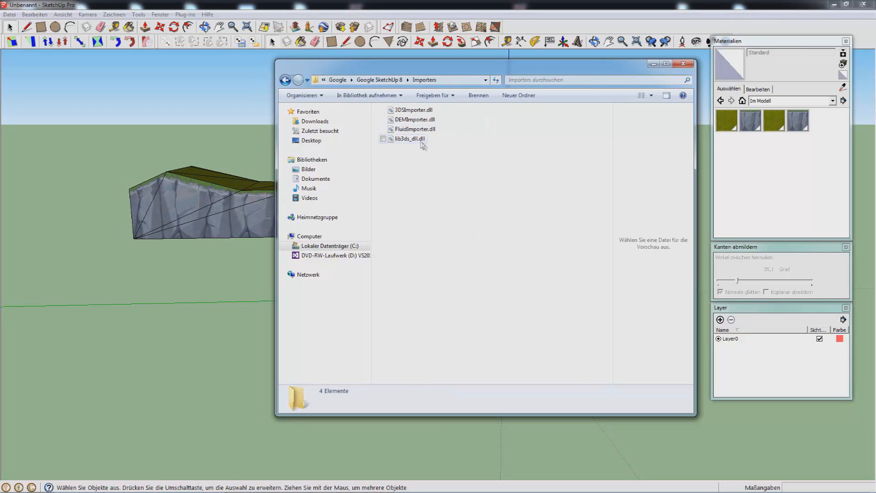
left_click(415, 129)
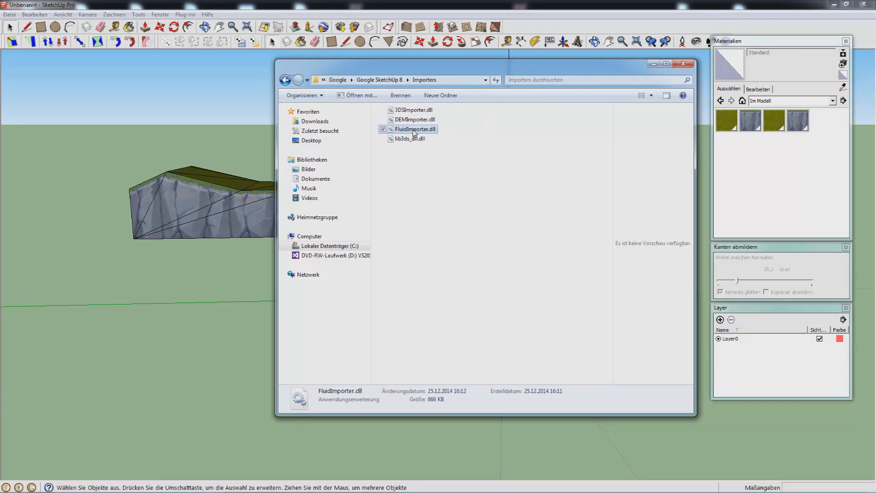